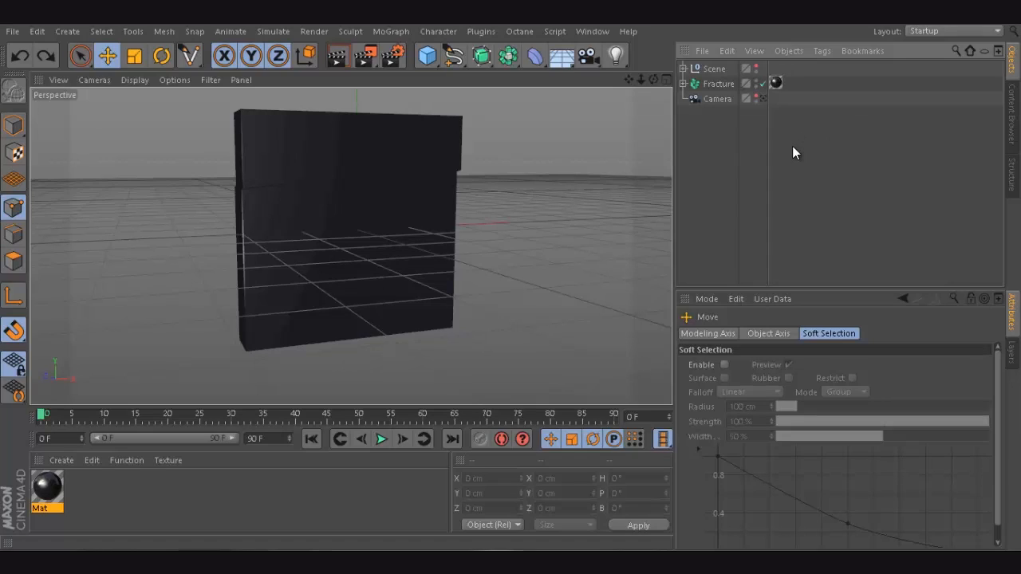
mouse_move(750, 152)
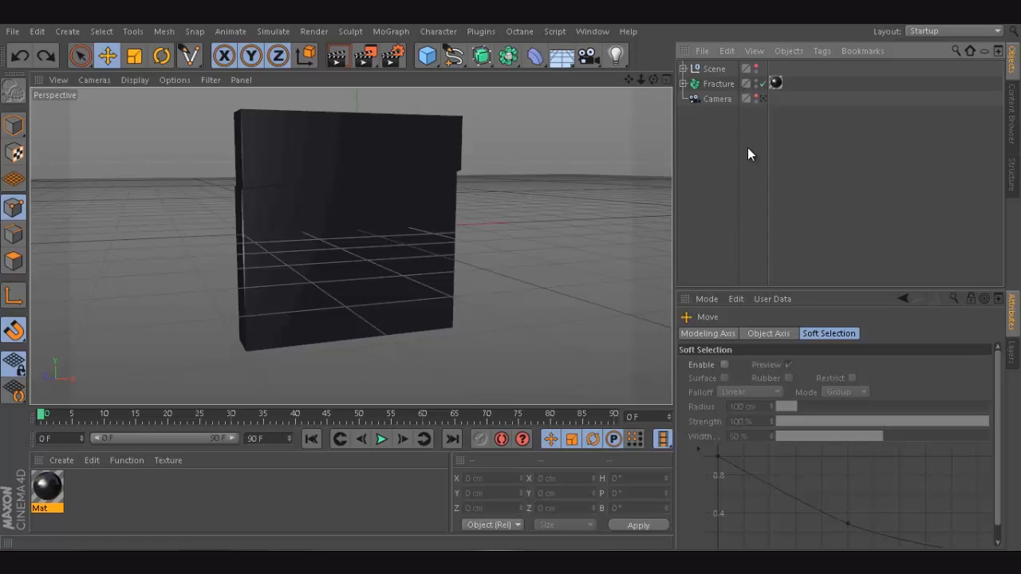
mouse_move(420, 131)
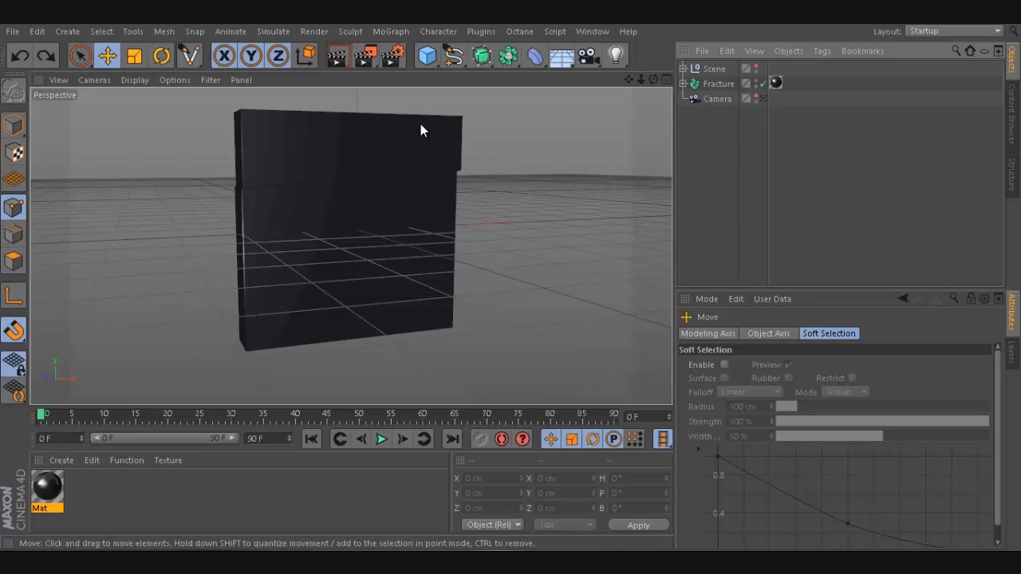
Add a Text spline '2' and style it Proxima Nova Rg Bold
left_click(459, 55)
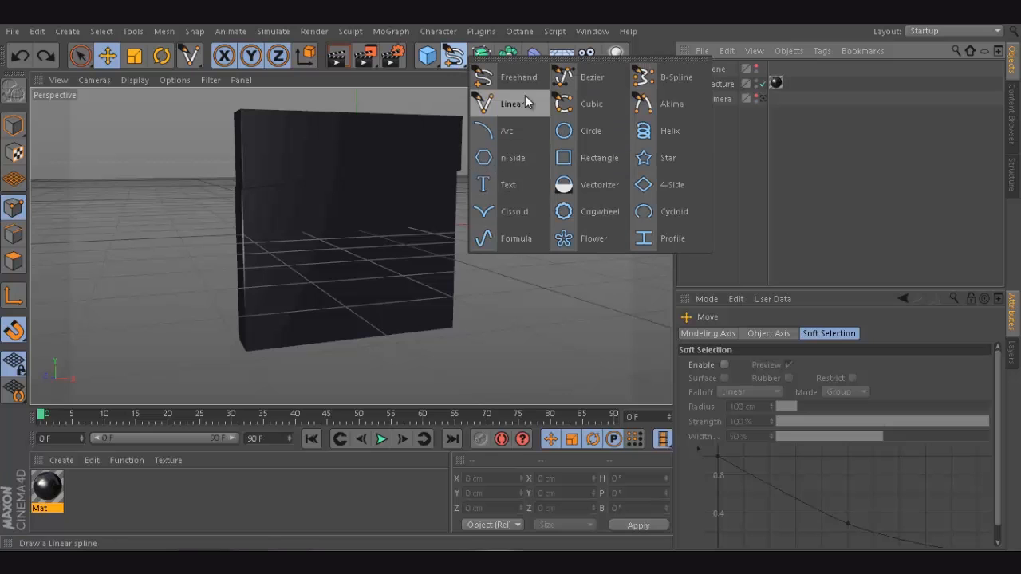
left_click(507, 184)
type("2")
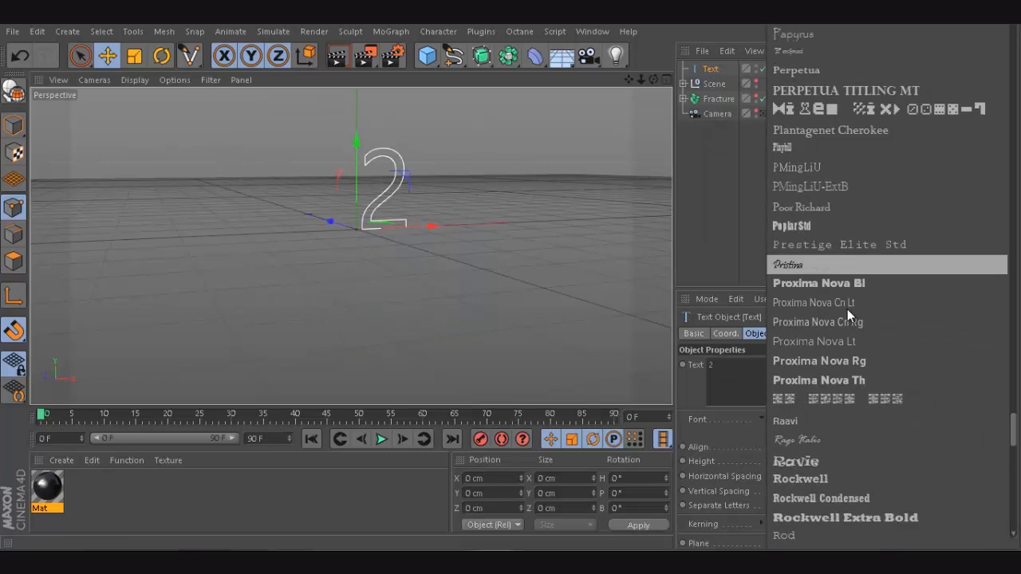
left_click(818, 361)
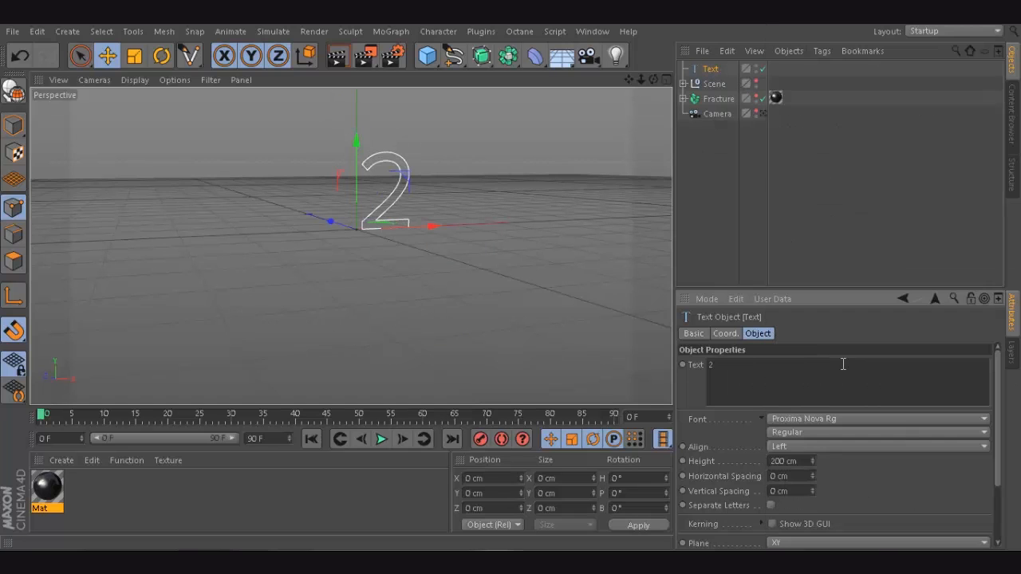
left_click(877, 432)
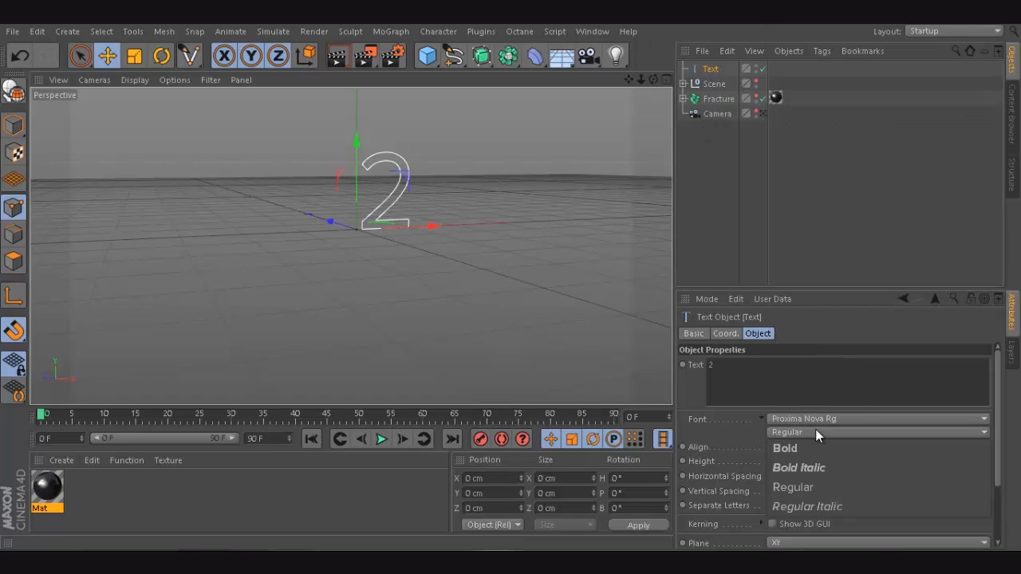
left_click(785, 448)
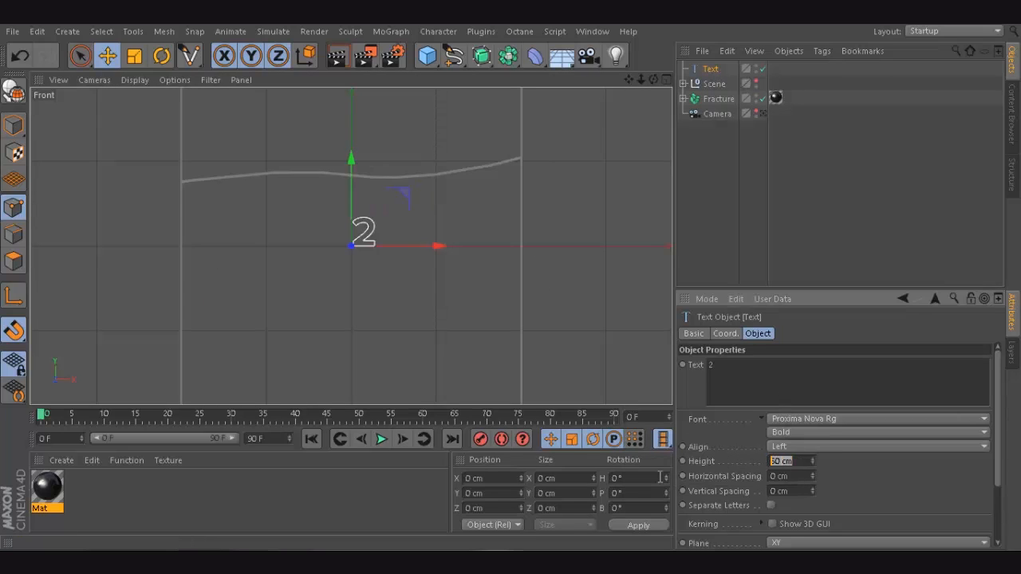
Set the text height to 350 cm and shift the 2 left onto the origin
type("350")
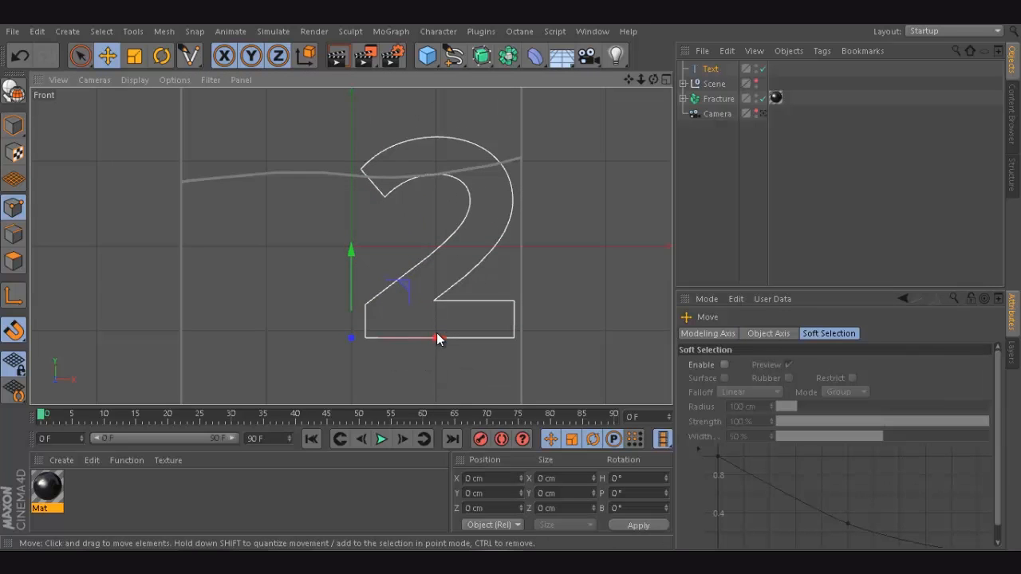
left_click_drag(437, 336, 355, 333)
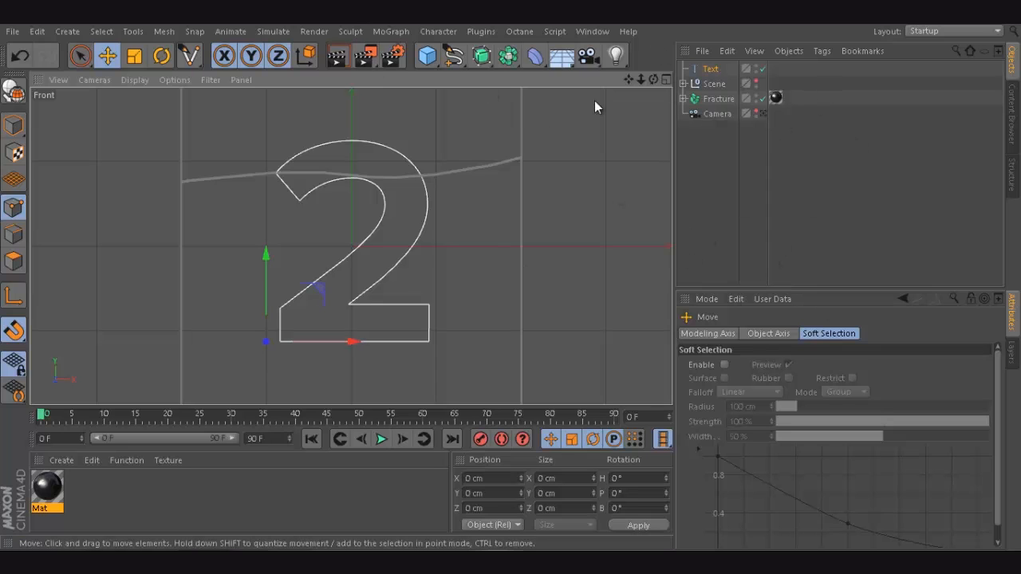
left_click(710, 68)
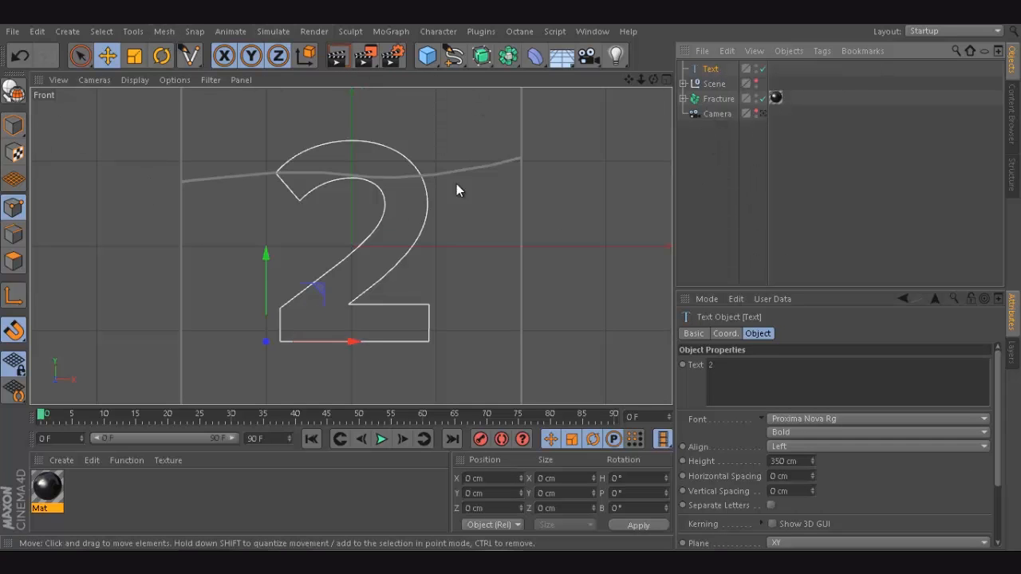
Draw a closed four-sided Linear spline over the top-left of the 2
left_click(431, 55)
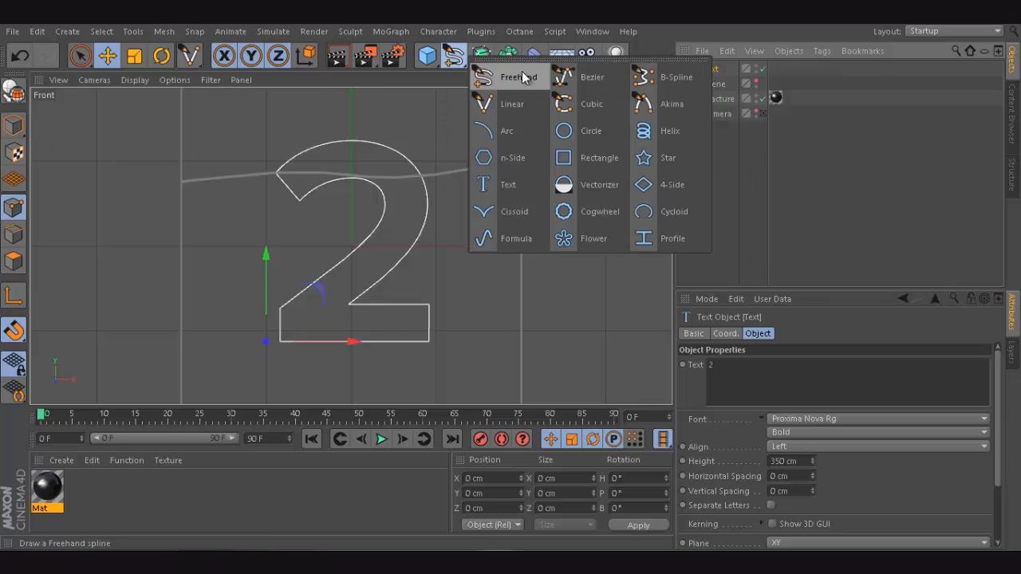
left_click(511, 104)
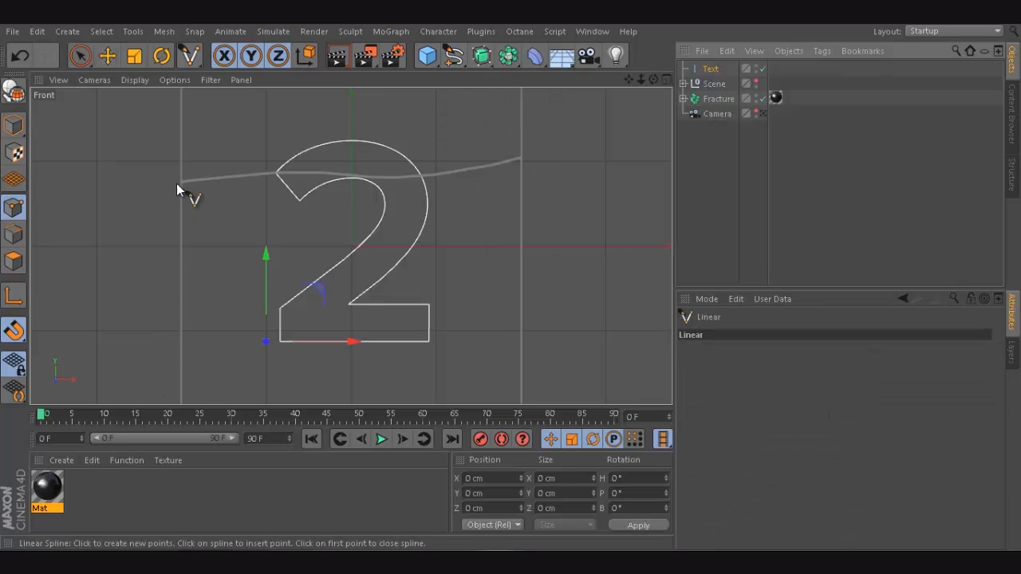
mouse_move(200, 260)
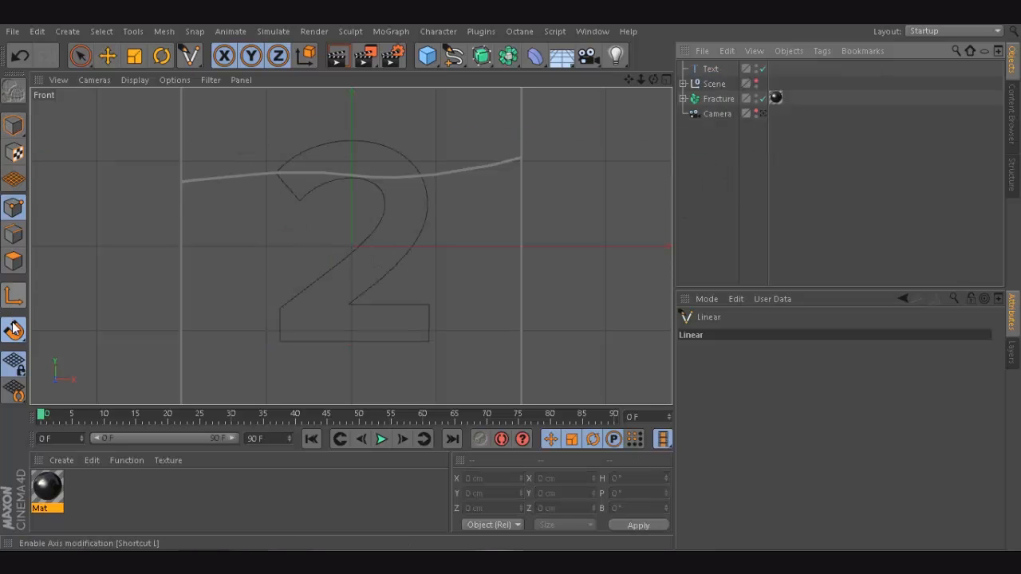
left_click(14, 329)
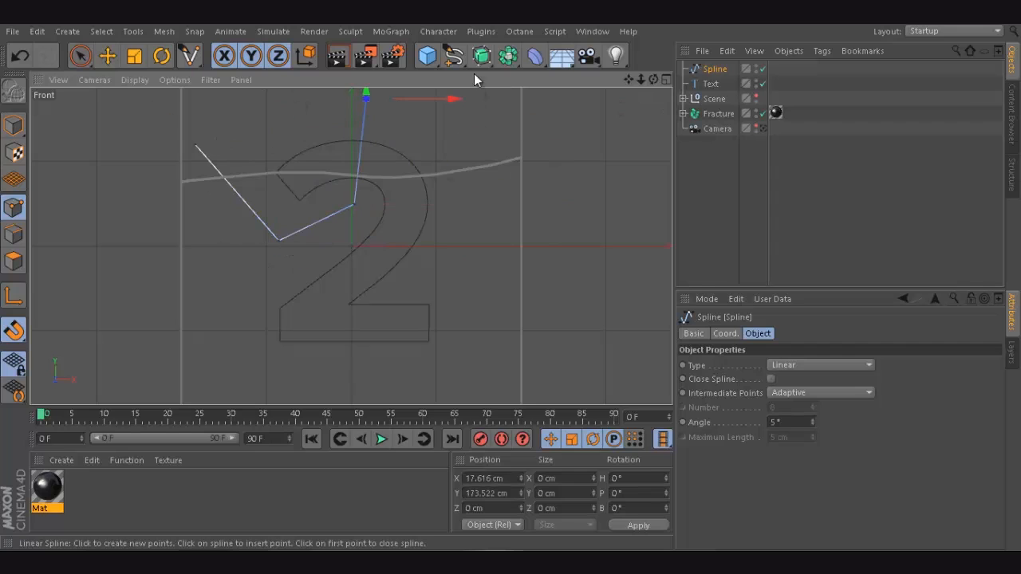
left_click(771, 380)
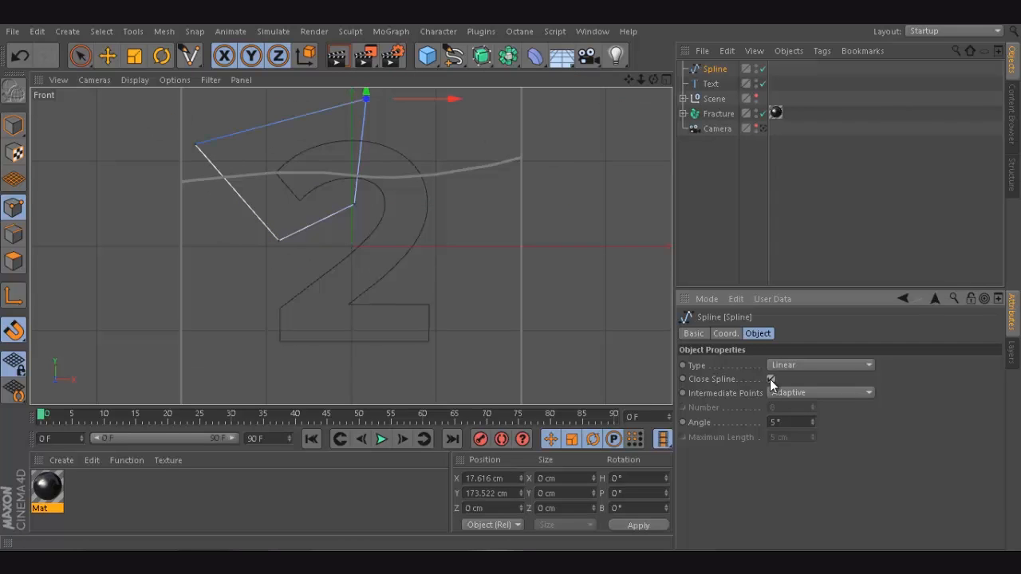
left_click(772, 379)
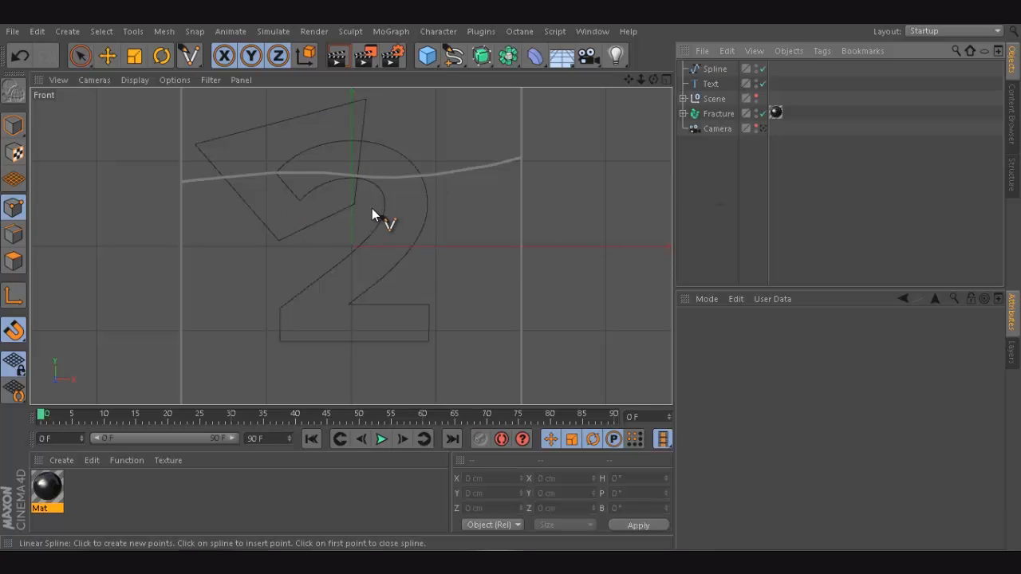
mouse_move(358, 210)
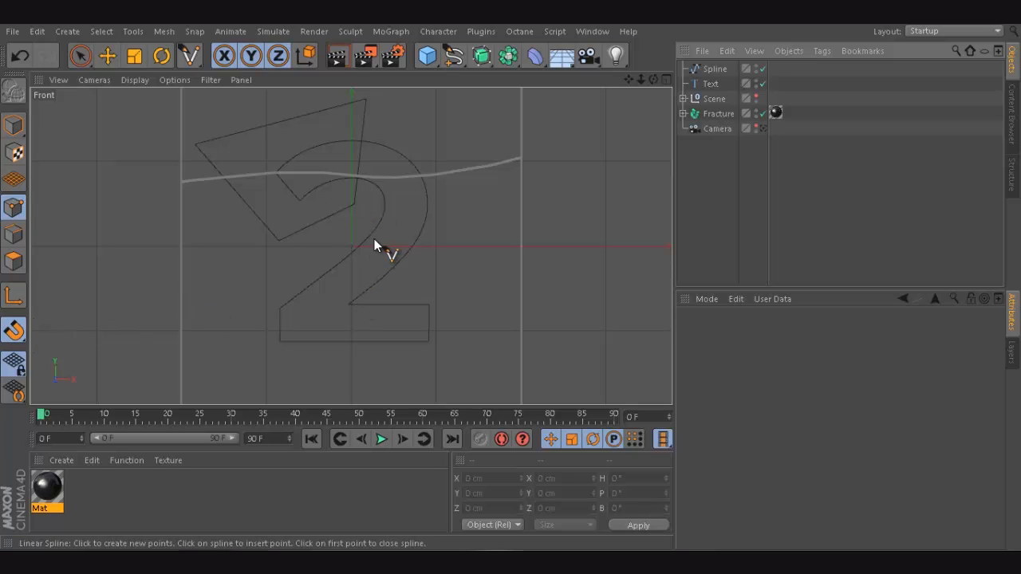
mouse_move(391, 263)
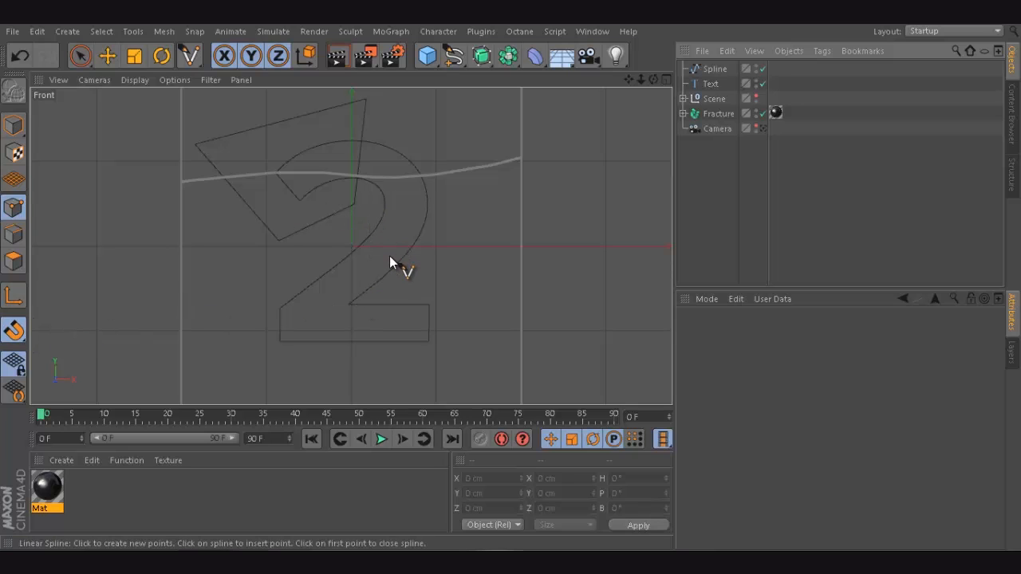
mouse_move(404, 253)
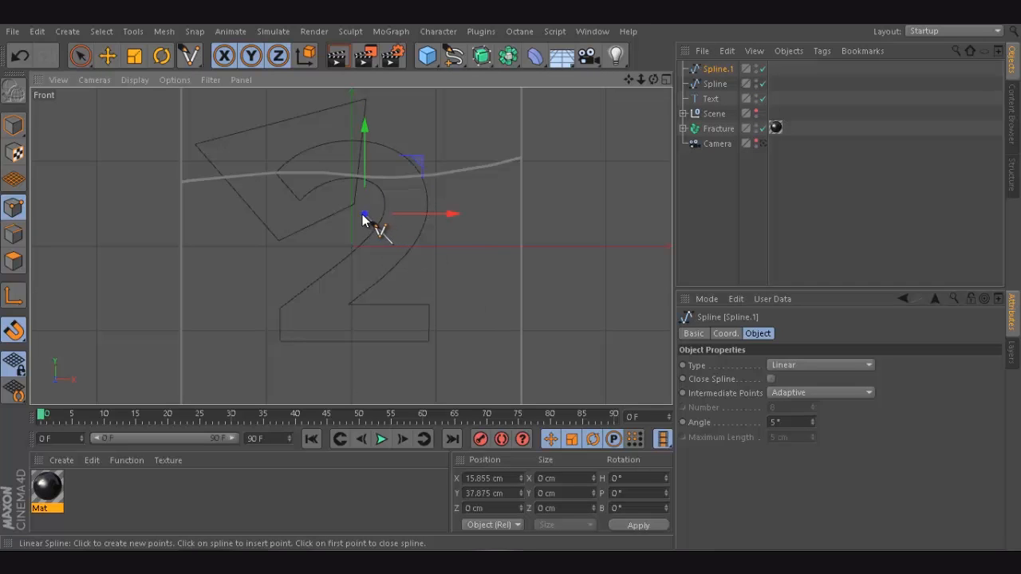
Trace a closed shard outline around the upper-right of the 2, snapping to corners
left_click_drag(364, 216, 367, 212)
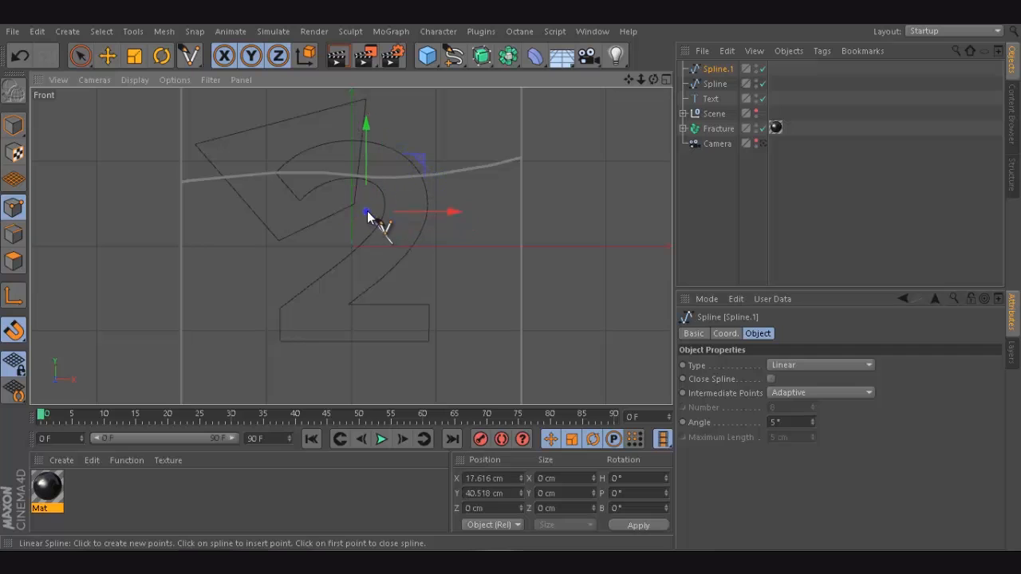
left_click_drag(367, 216, 385, 206)
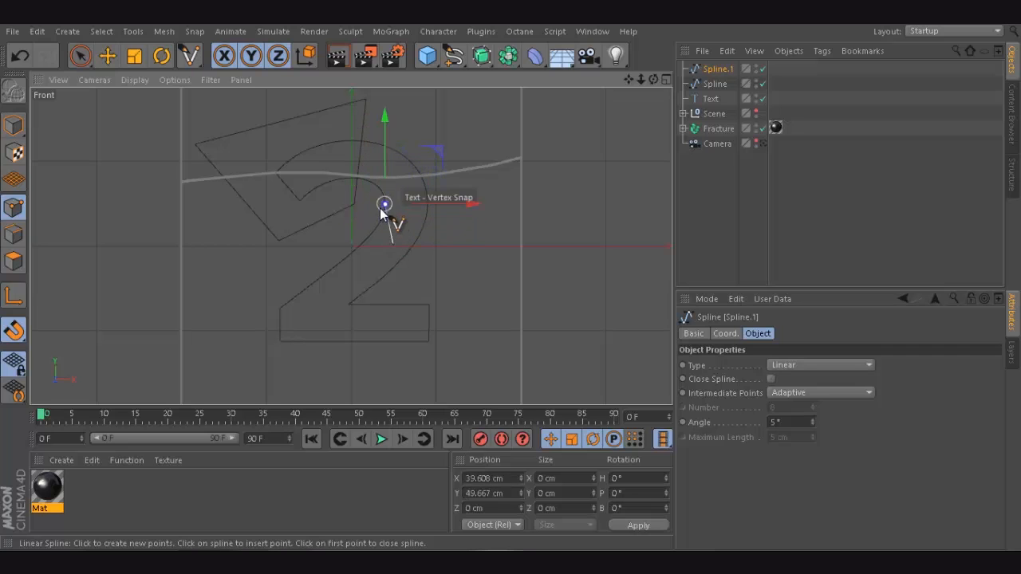
left_click_drag(385, 206, 417, 228)
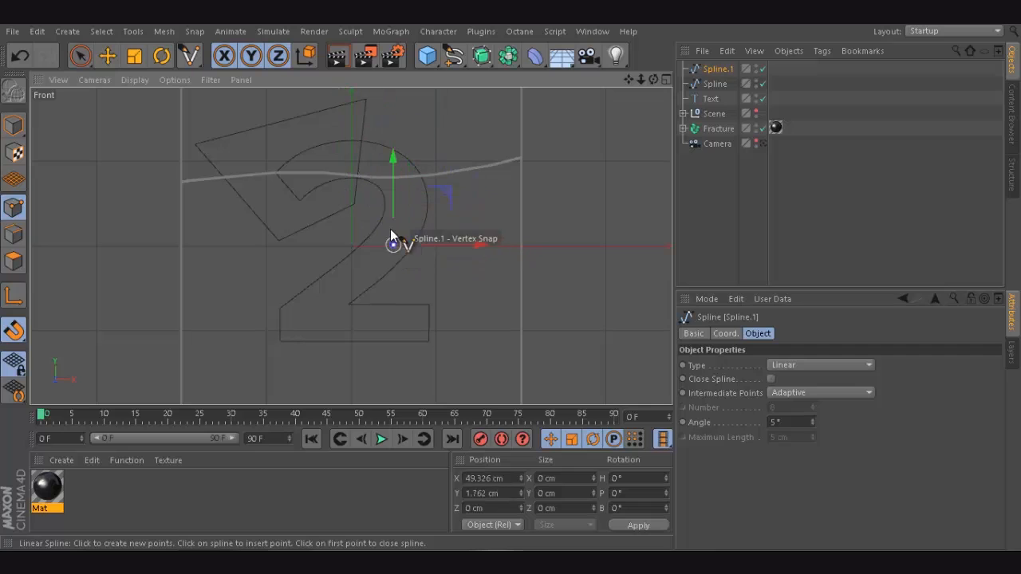
left_click_drag(393, 244, 373, 207)
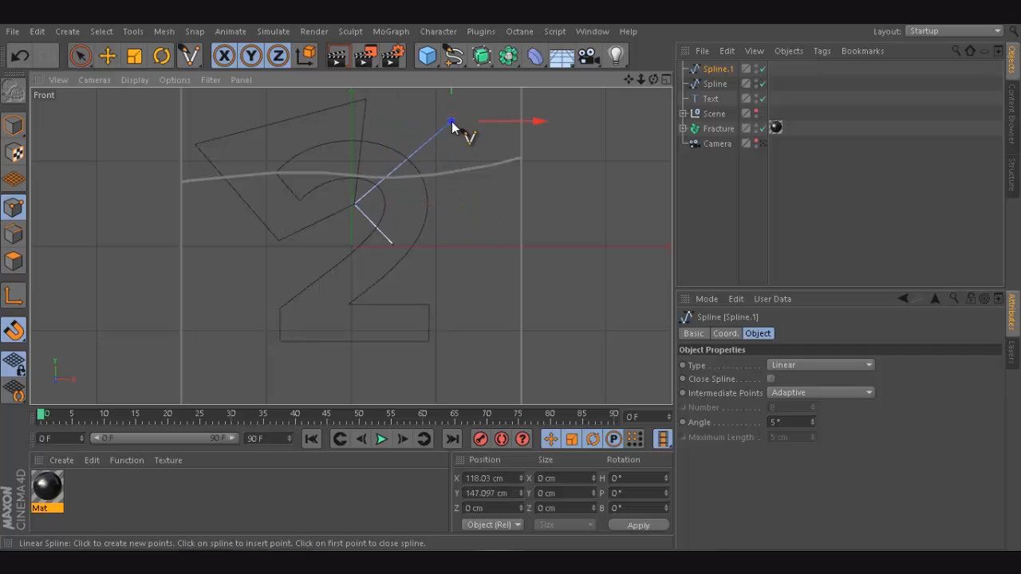
left_click_drag(452, 123, 445, 125)
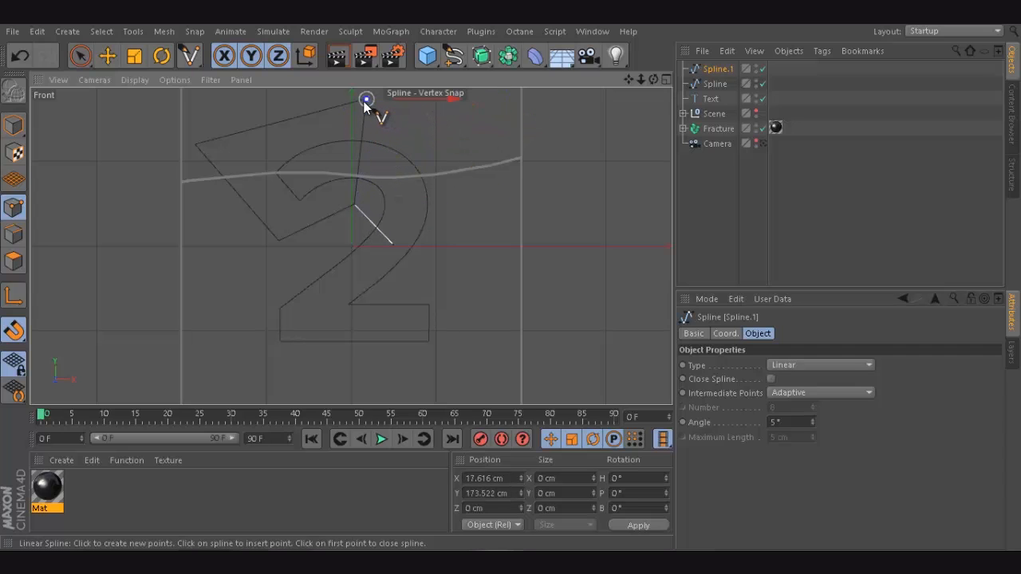
mouse_move(496, 132)
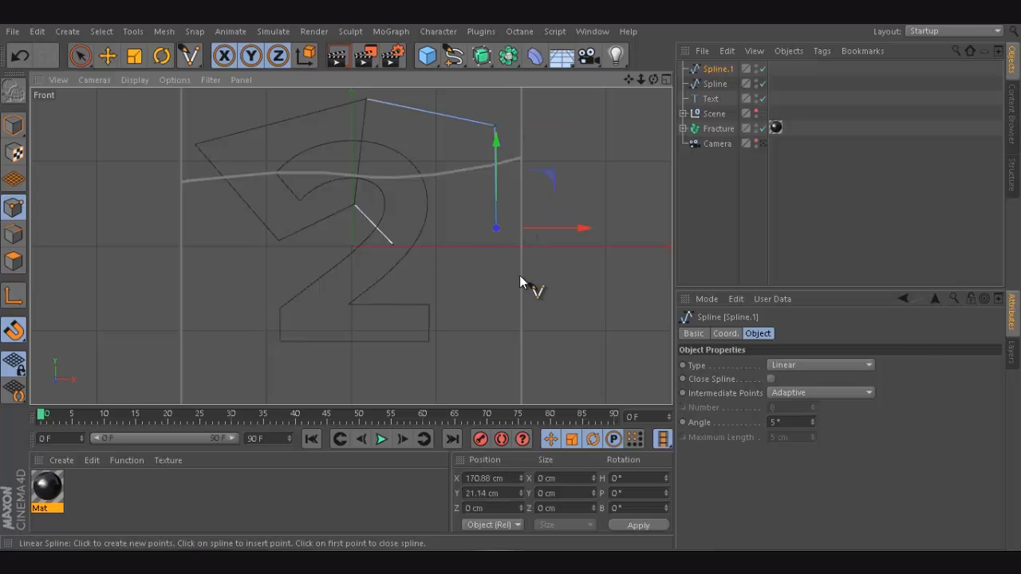
left_click_drag(495, 227, 415, 262)
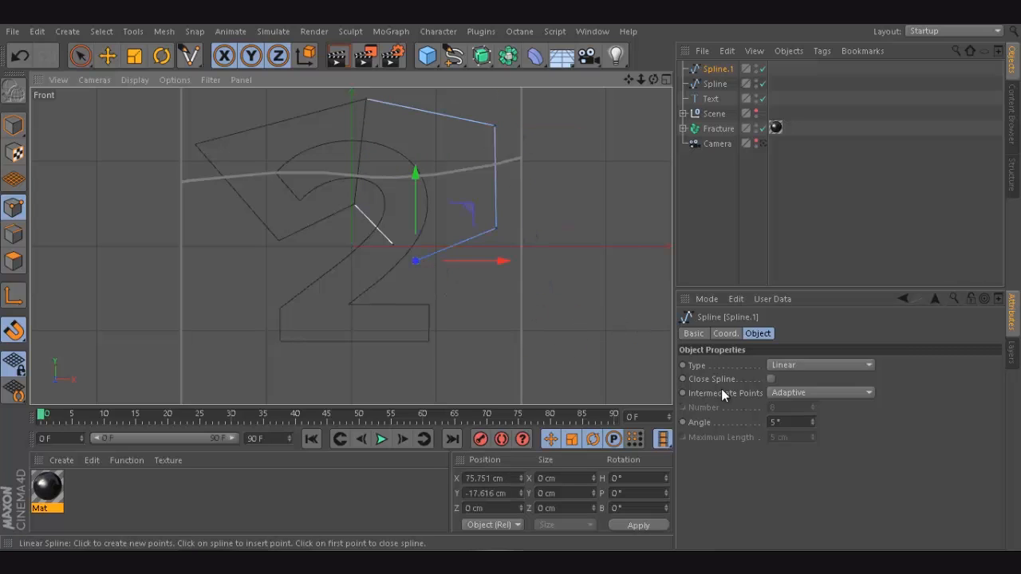
left_click(771, 379)
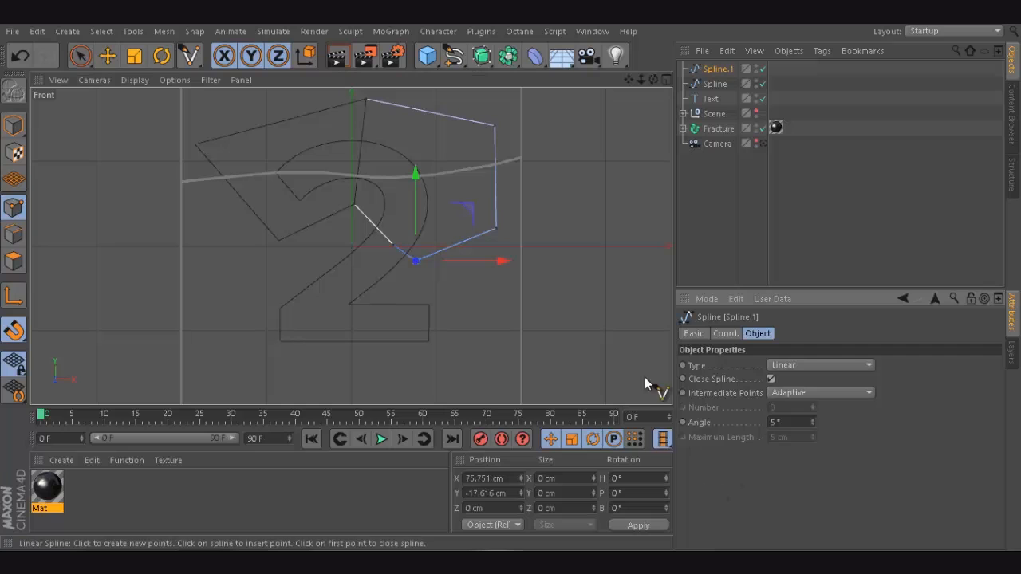
mouse_move(266, 334)
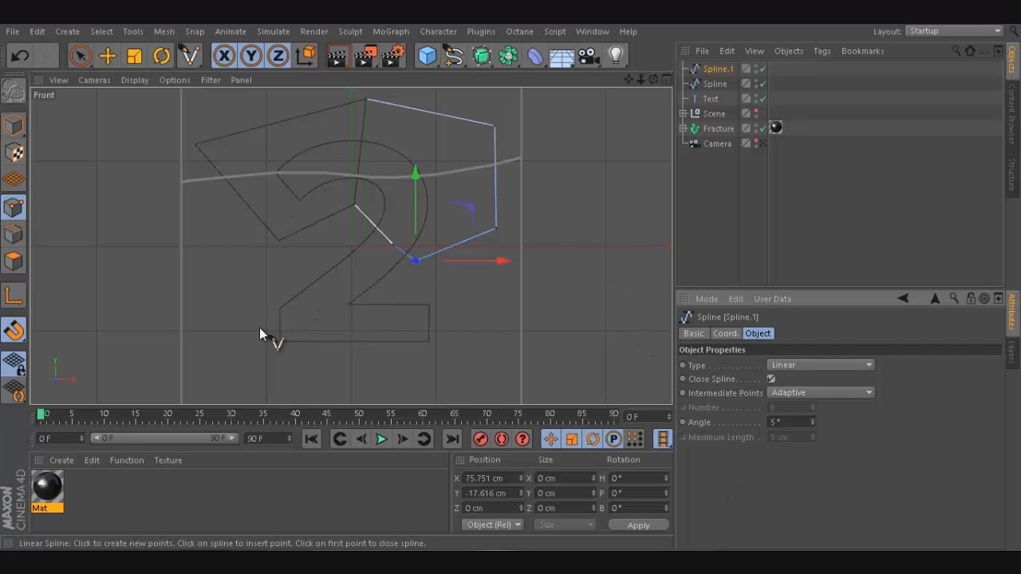
mouse_move(458, 287)
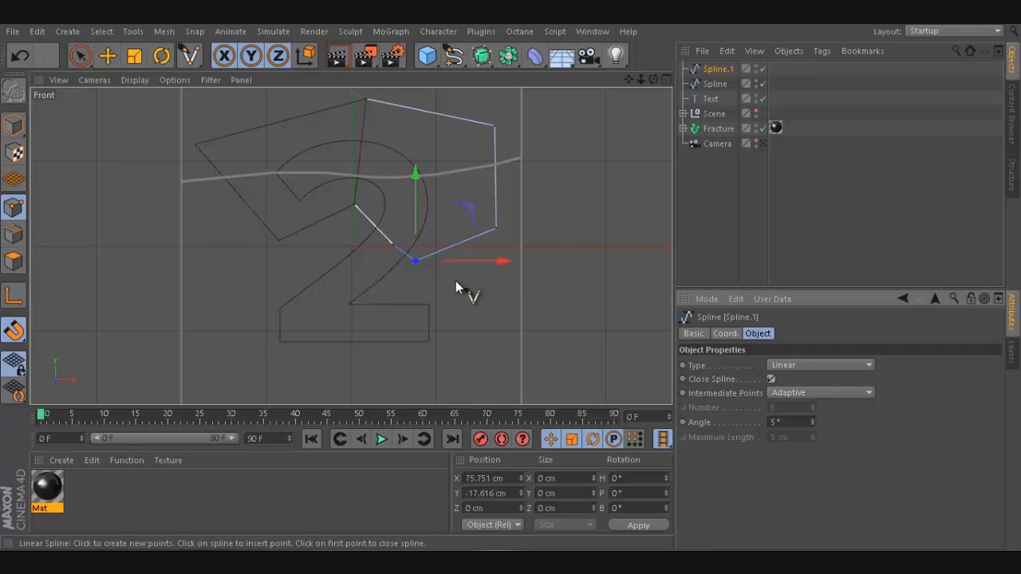
Start the next shard outline over the lower part of the 2
left_click(365, 294)
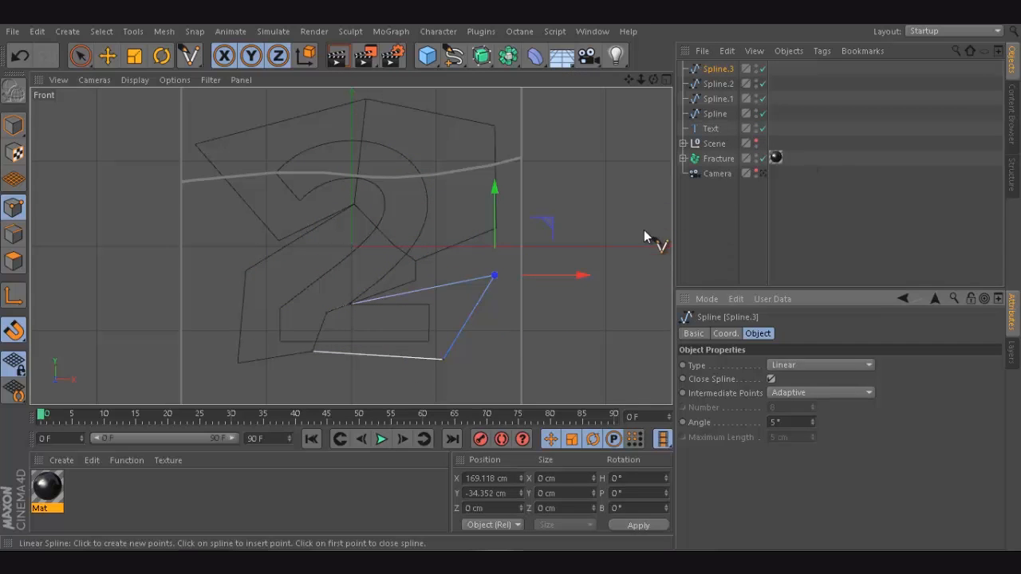
mouse_move(662, 89)
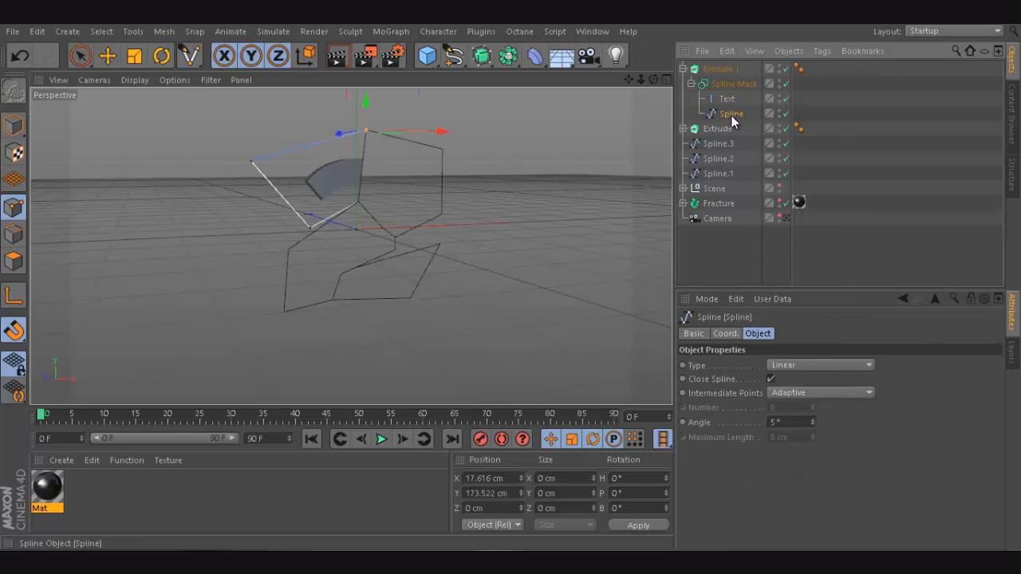
Select the shard spline inside the Extrude's Spline Mask
left_click(731, 113)
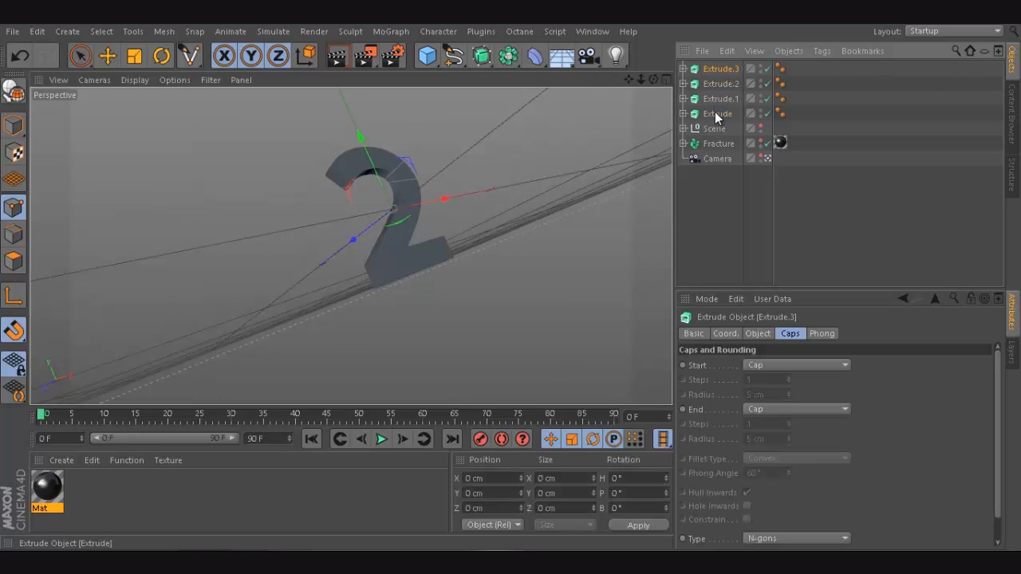
Give all four Extrudes a Fillet Cap start with 1 step and 1 cm radius
left_click(796, 365)
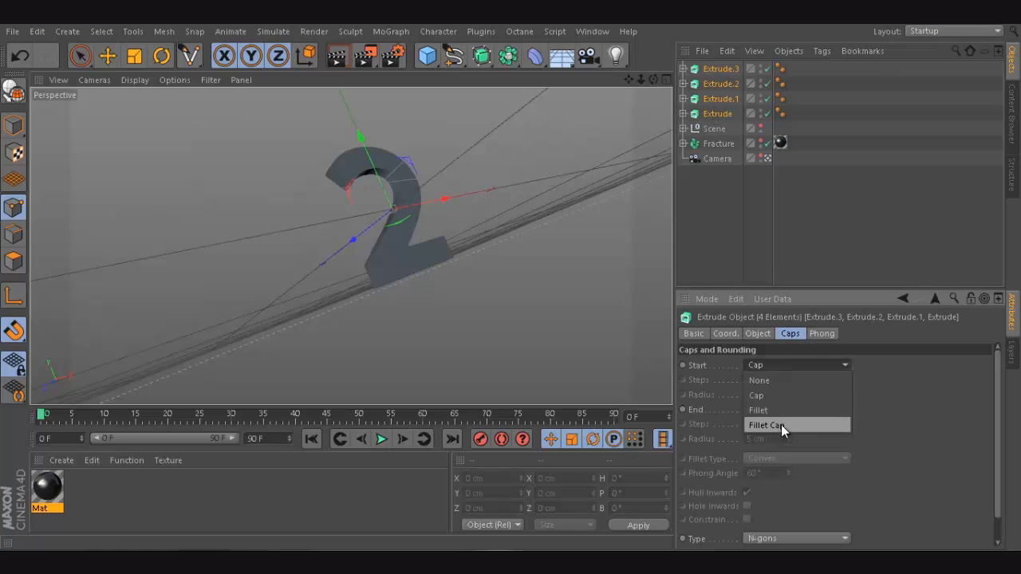
left_click(767, 424)
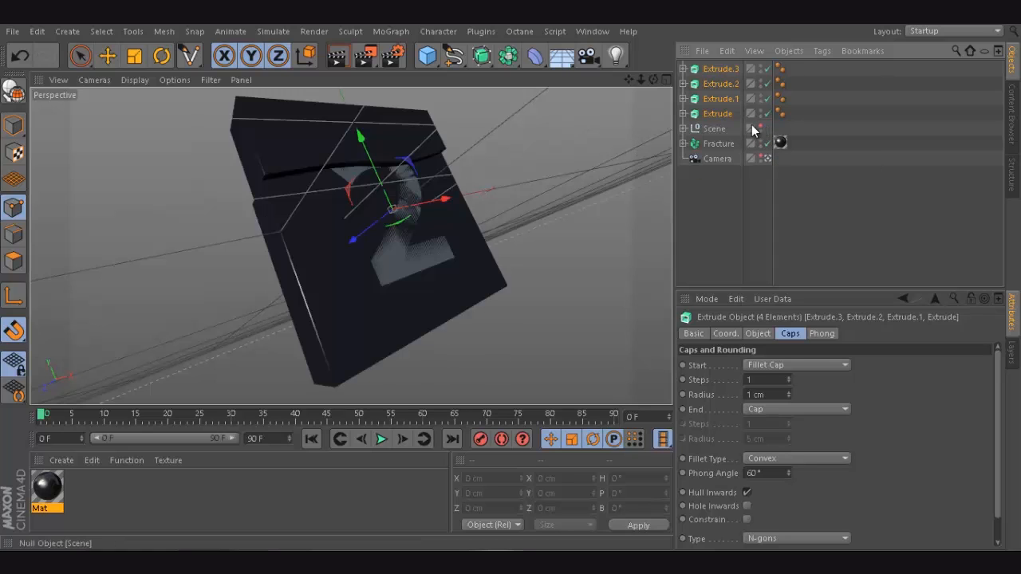
left_click(718, 98)
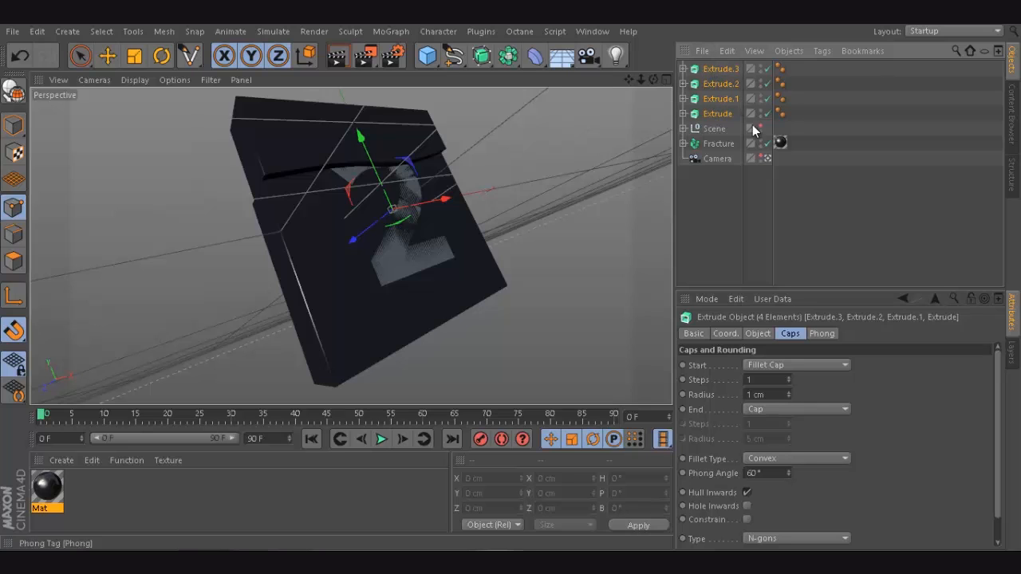
Create a Fracture holding the four Extrudes and rename it '2'
left_click(390, 31)
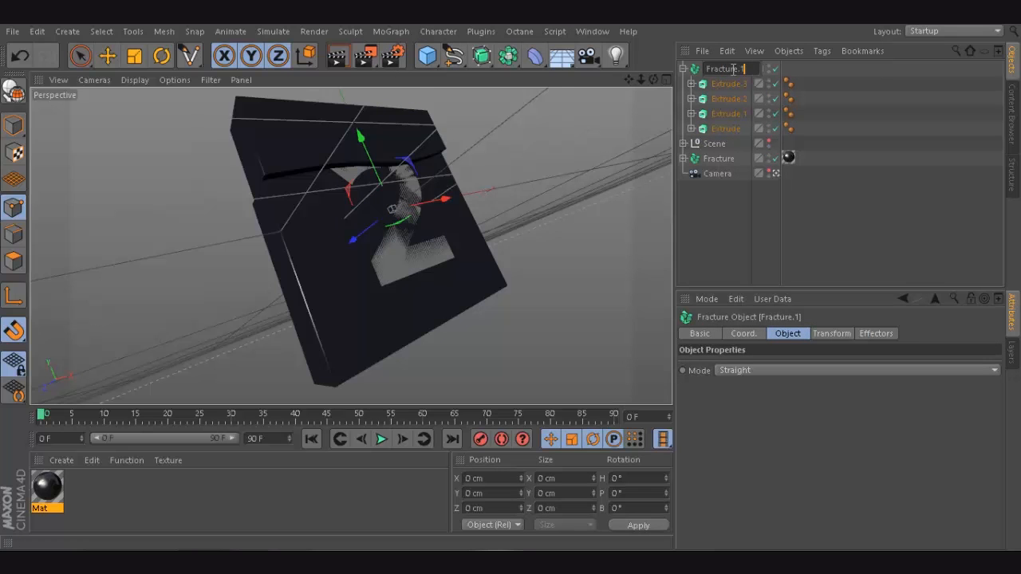
type("2")
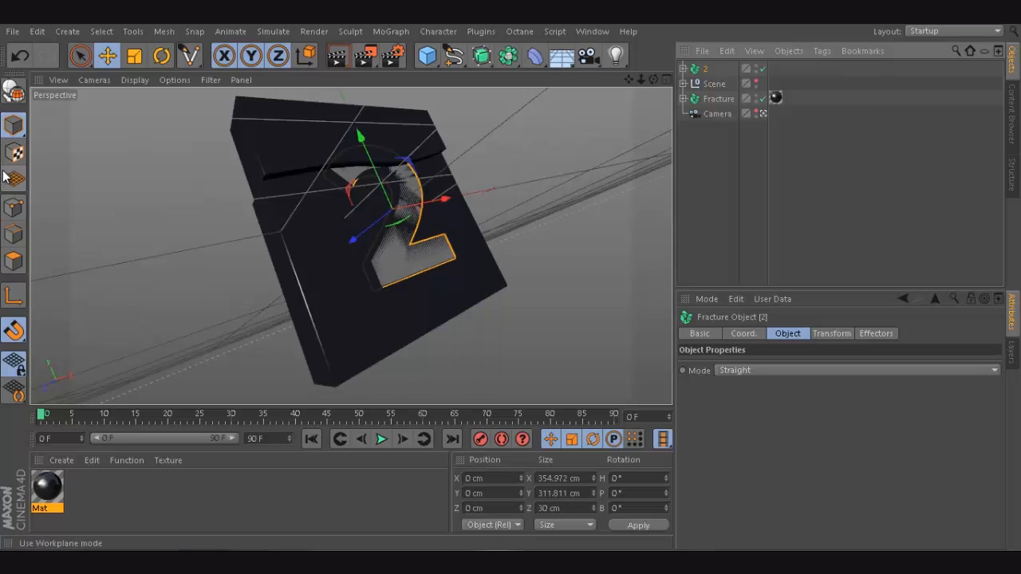
mouse_move(350, 242)
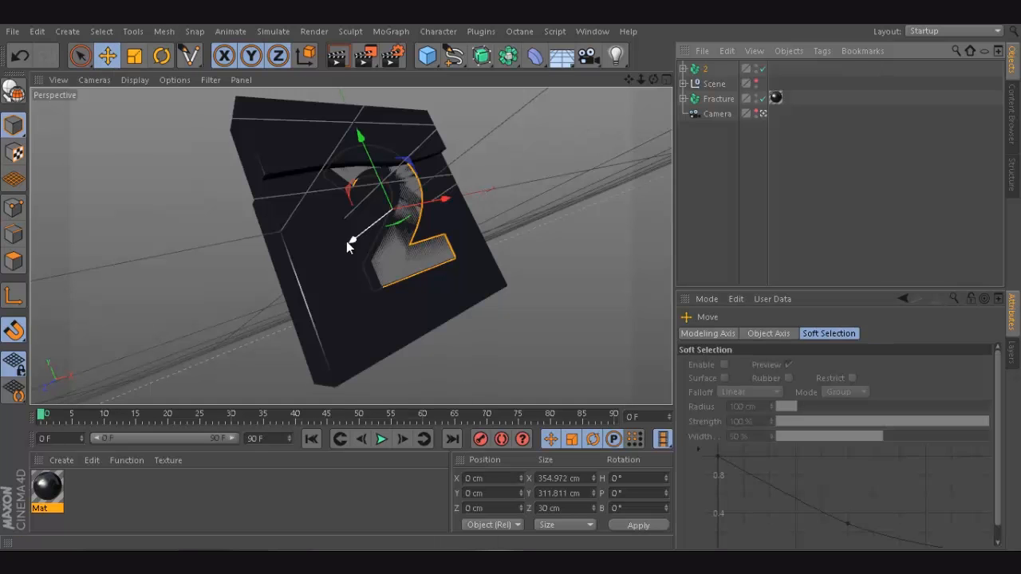
Push the '2' Fracture about 92 cm forward along Z and render a preview
left_click_drag(353, 244, 369, 227)
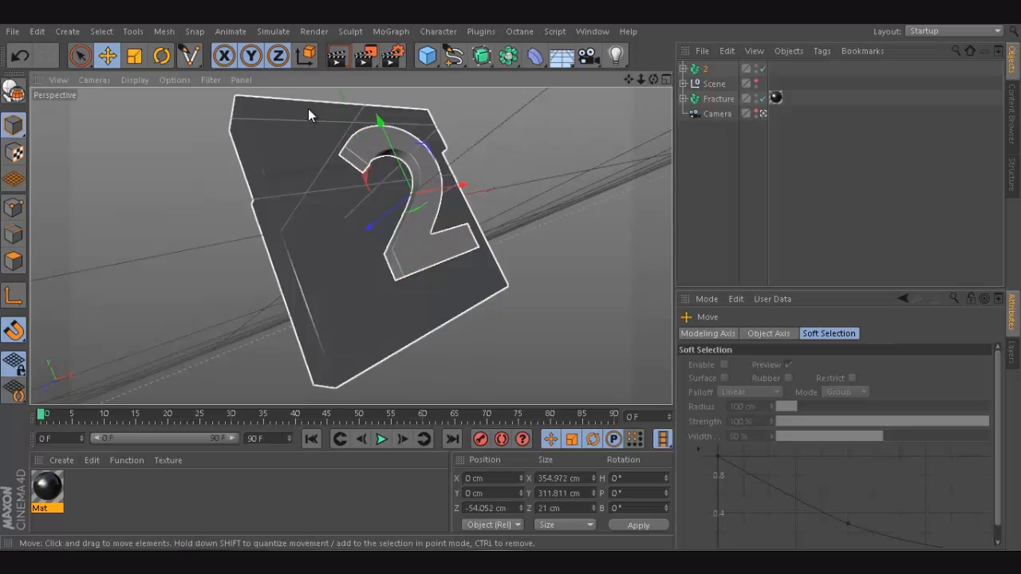
left_click(339, 55)
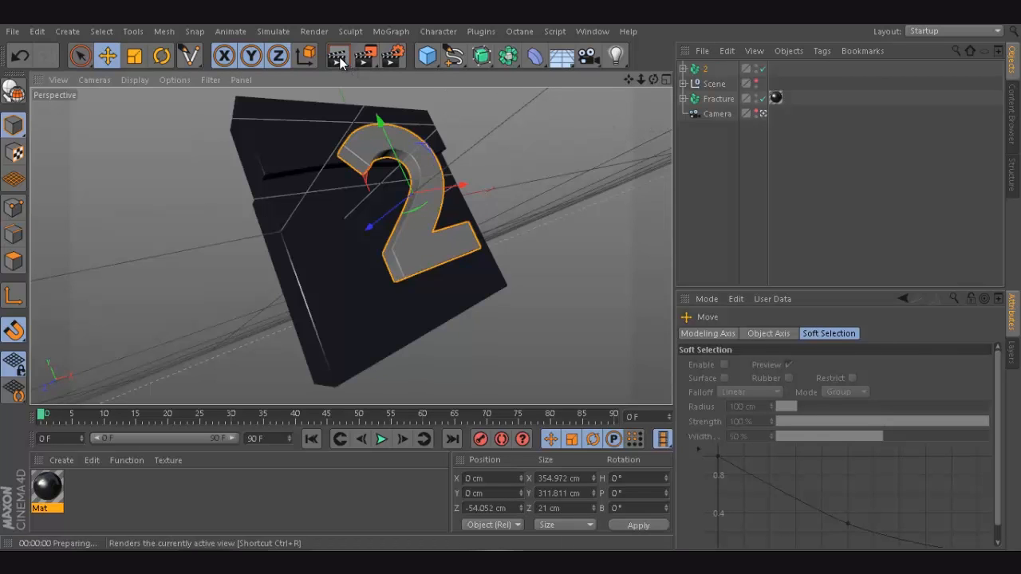
left_click(339, 58)
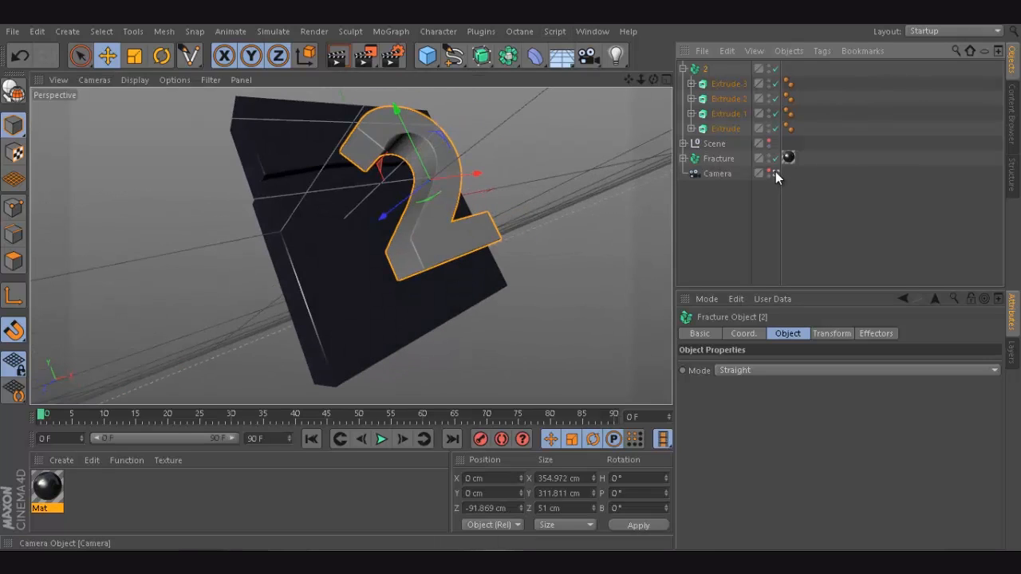
Inspect the Extrude pieces under the '2' Fracture, then reselect the Fracture
left_click(725, 84)
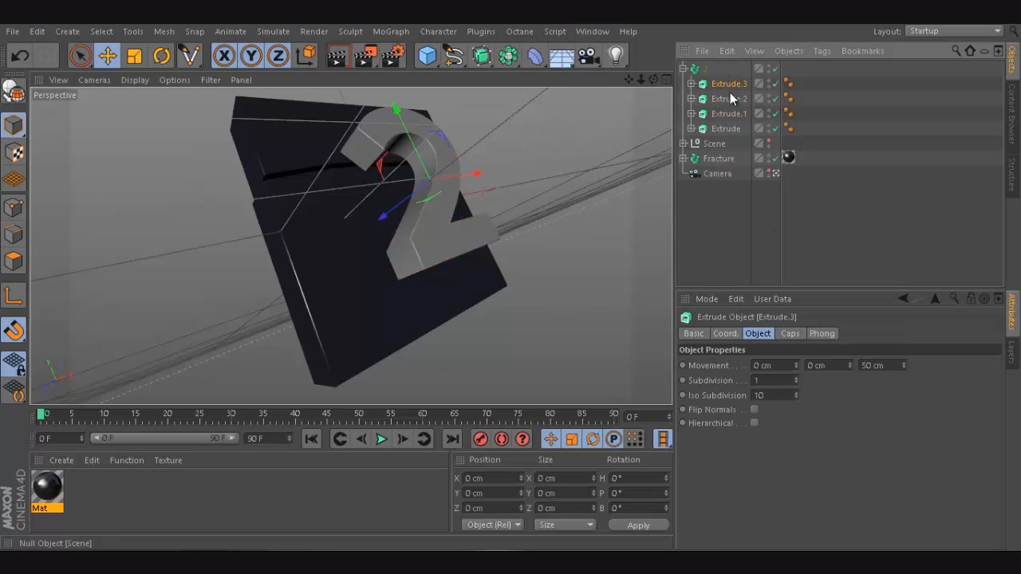
left_click(714, 144)
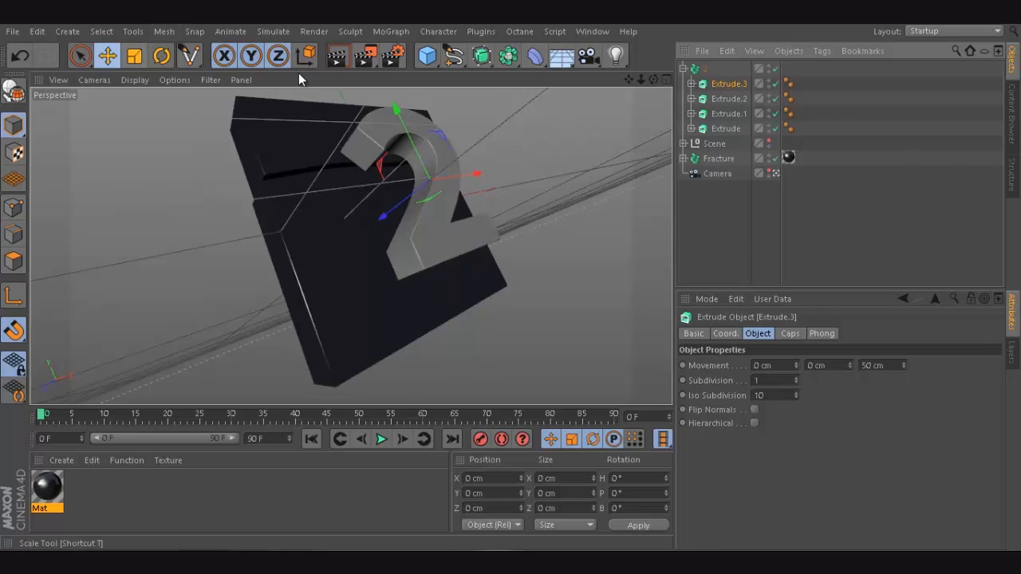
mouse_move(718, 99)
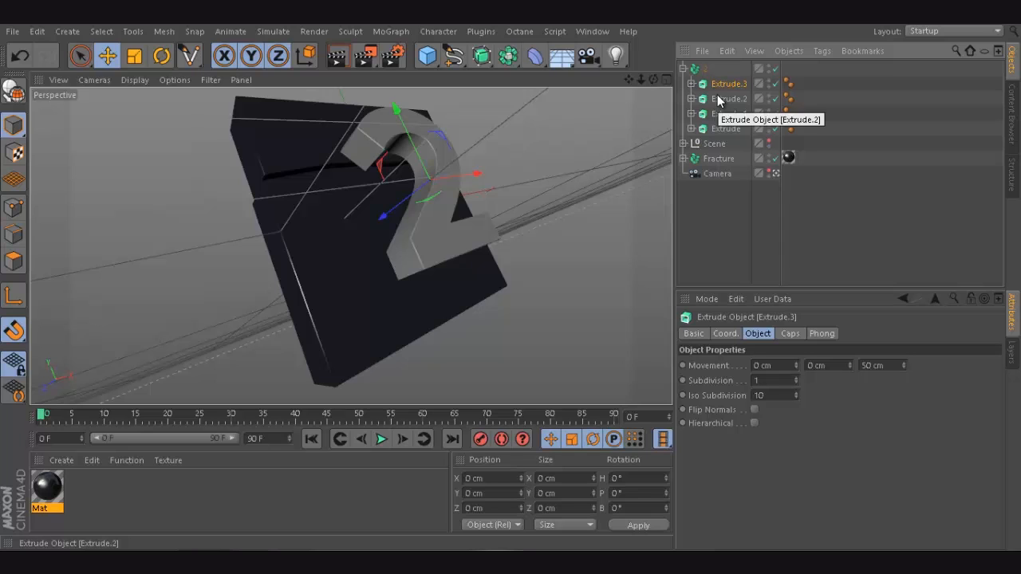
mouse_move(740, 208)
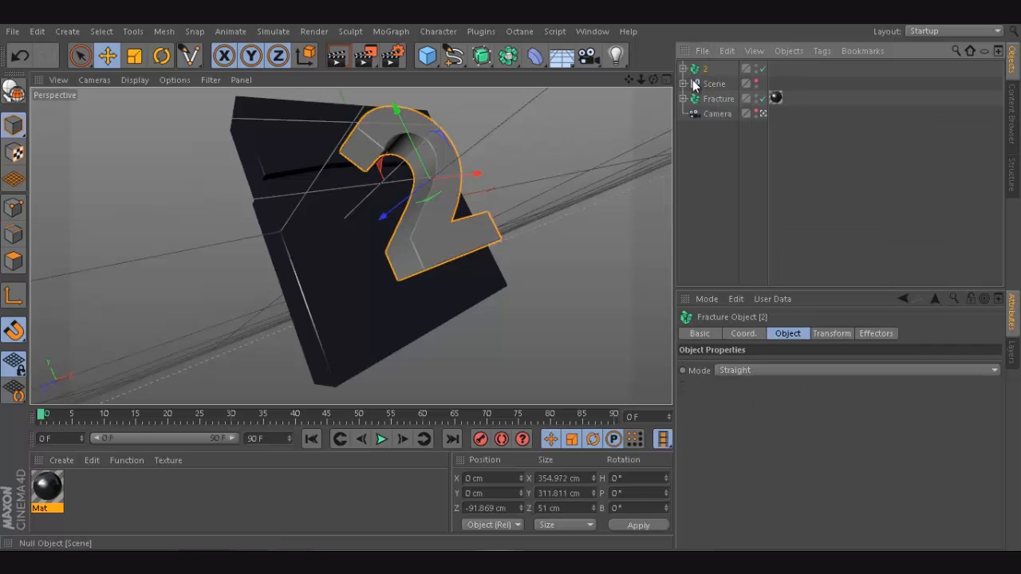
left_click(689, 68)
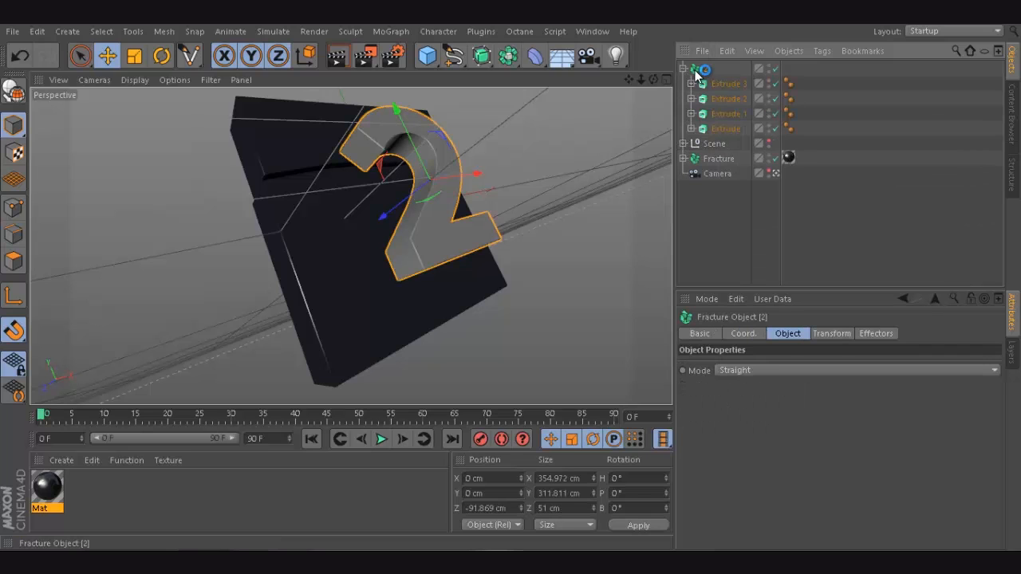
Add a Random effector to the fractured '2', scattering its pieces with 50 cm offsets
left_click(390, 31)
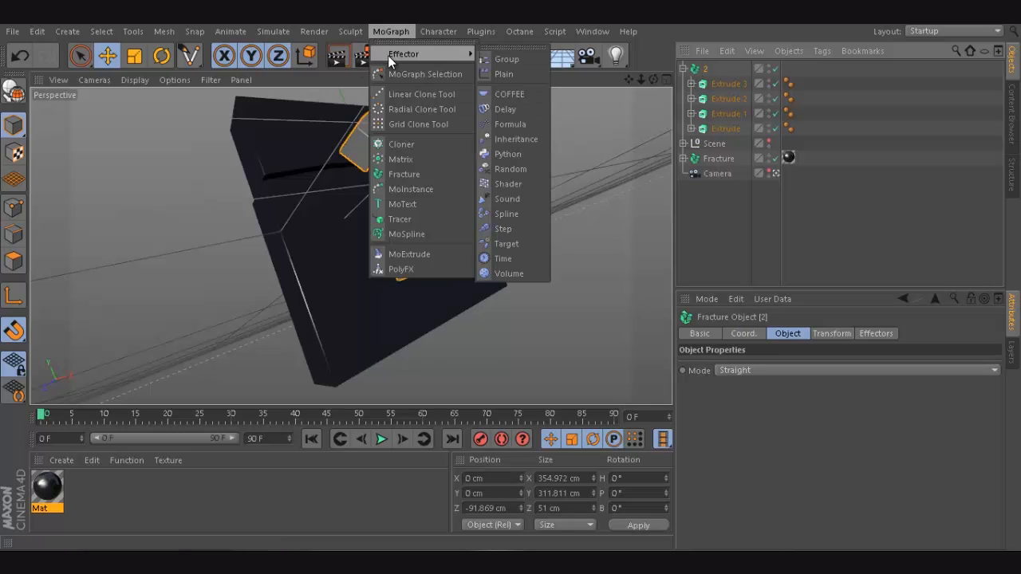
mouse_move(510, 93)
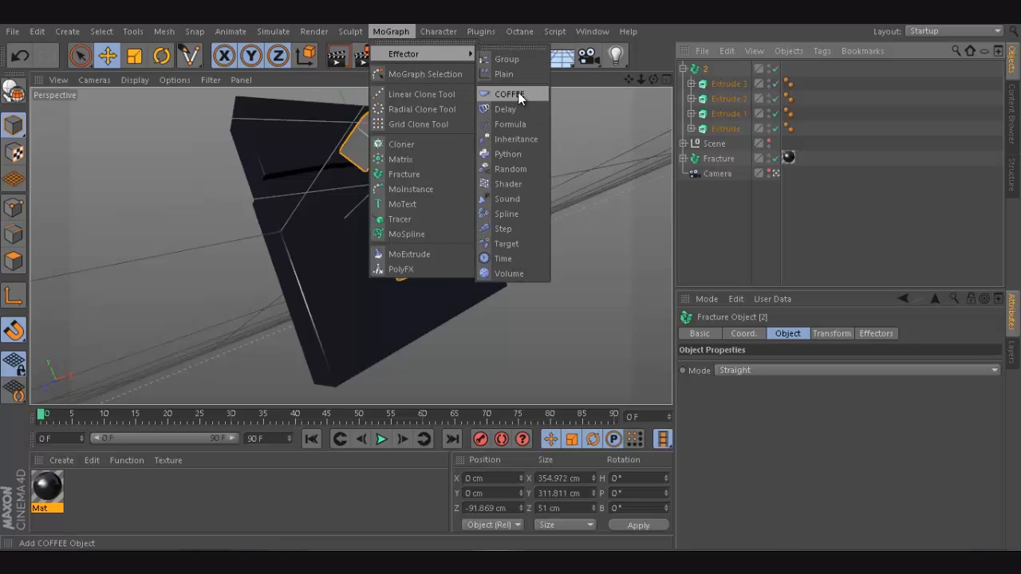
mouse_move(405, 280)
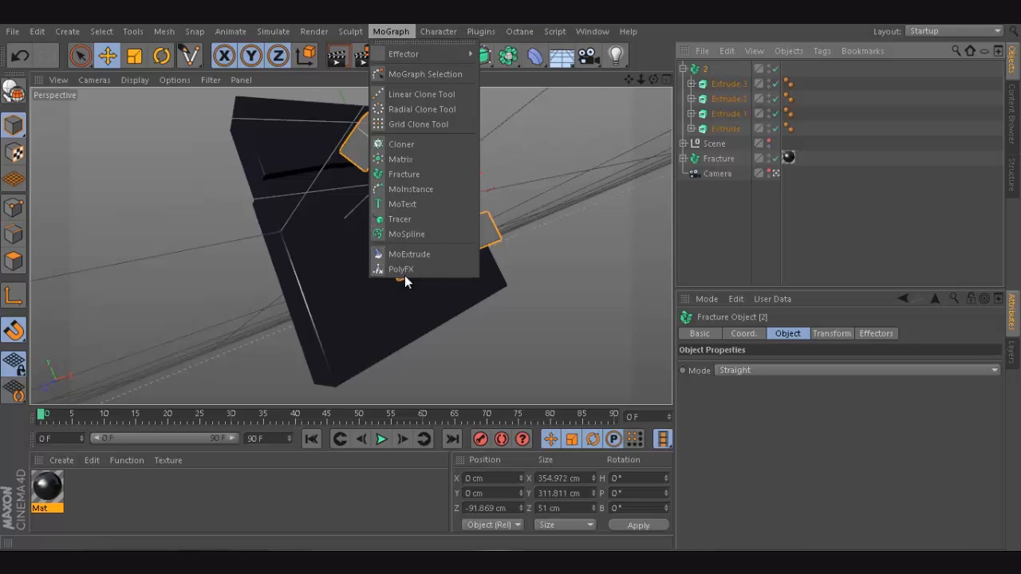
left_click(705, 67)
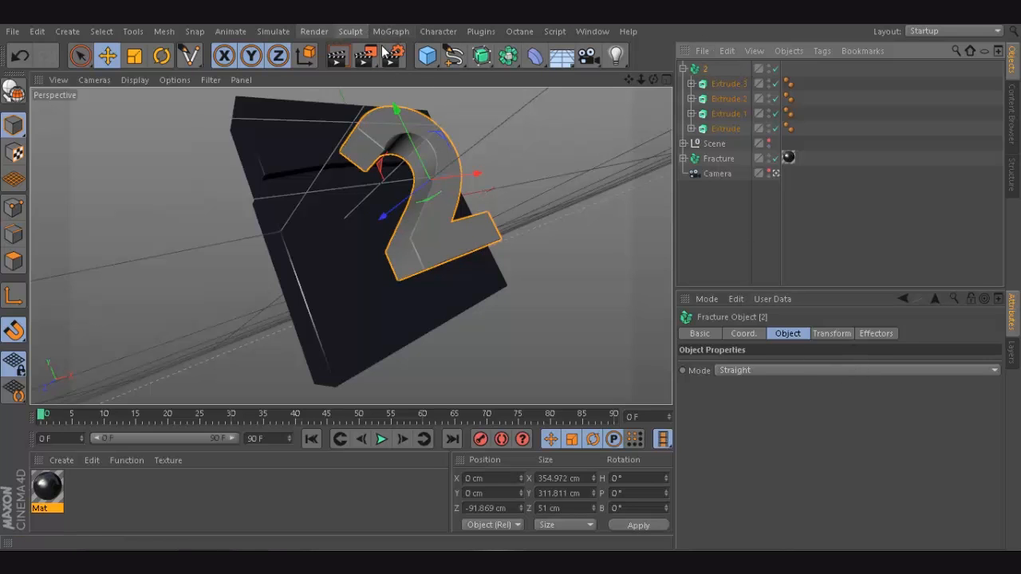
left_click(389, 31)
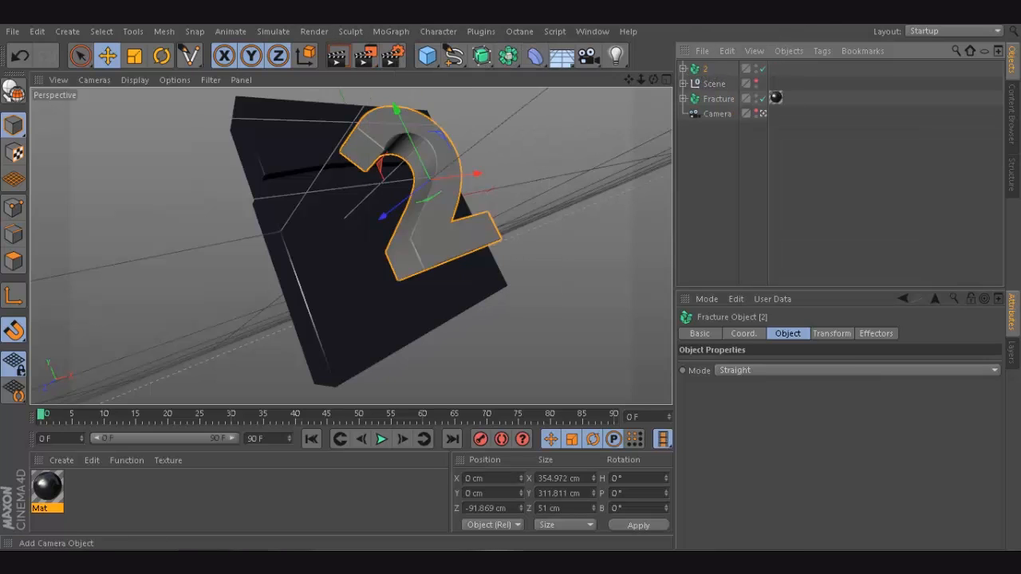
left_click(389, 32)
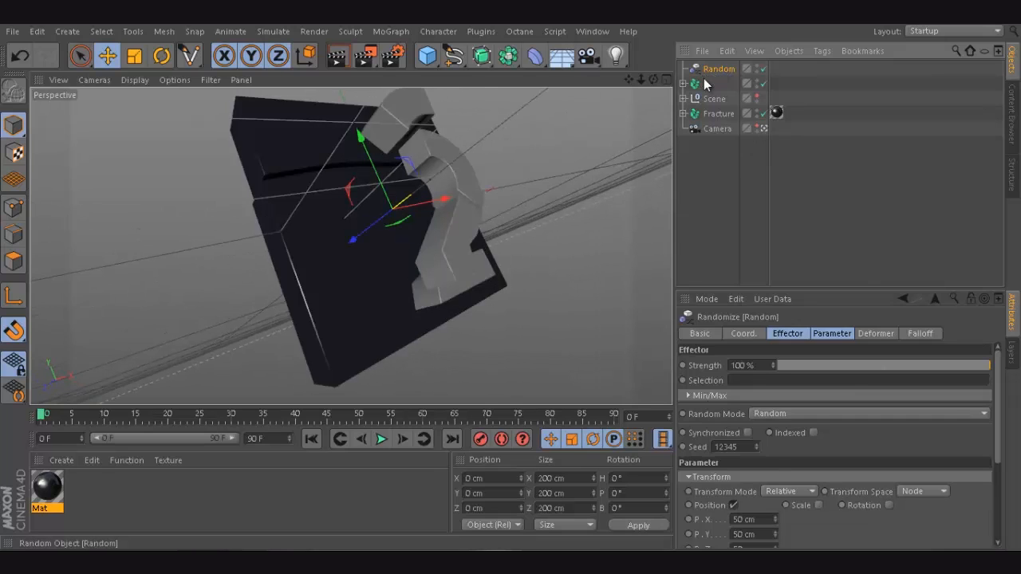
Zero the Random effector's X and Y position offsets and set the Z offset to 33 cm
left_click(832, 334)
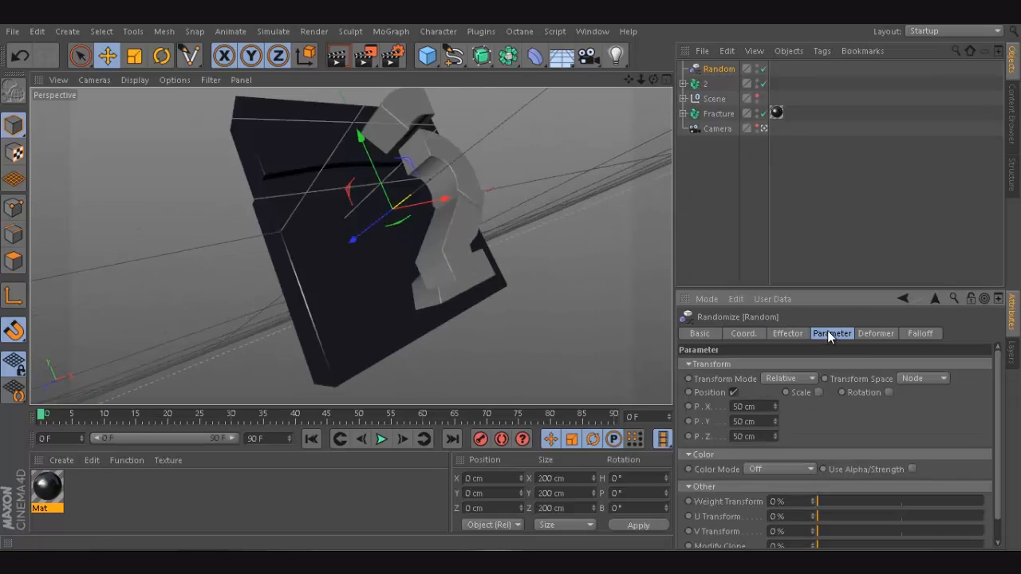
left_click(748, 406)
type("0")
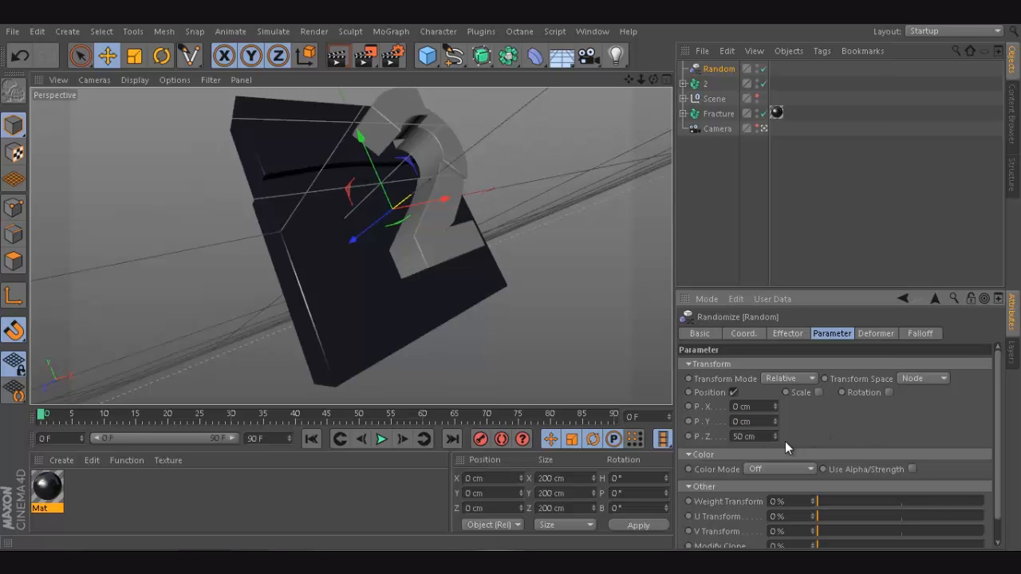
left_click_drag(750, 436, 774, 437)
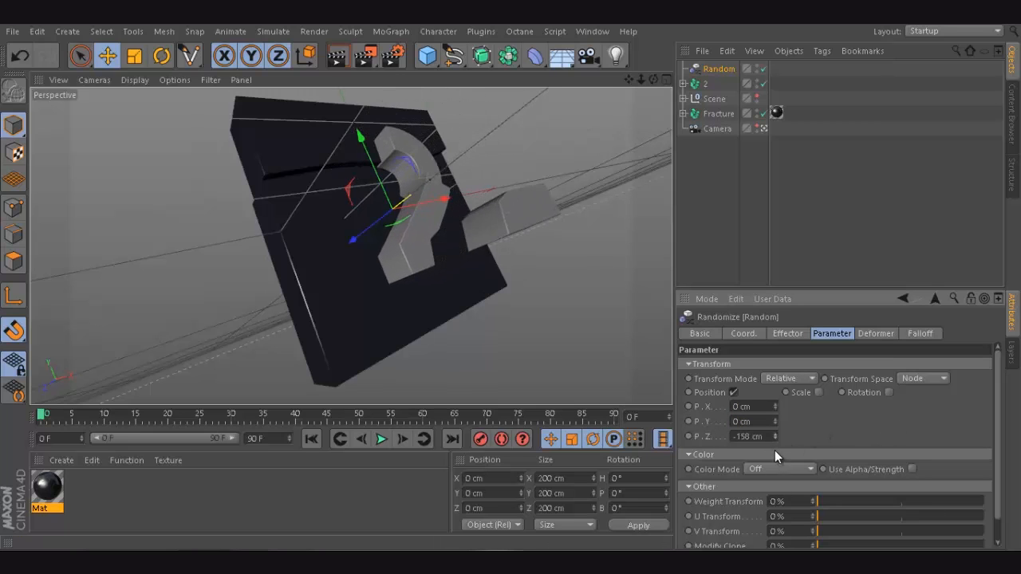
left_click_drag(750, 437, 778, 437)
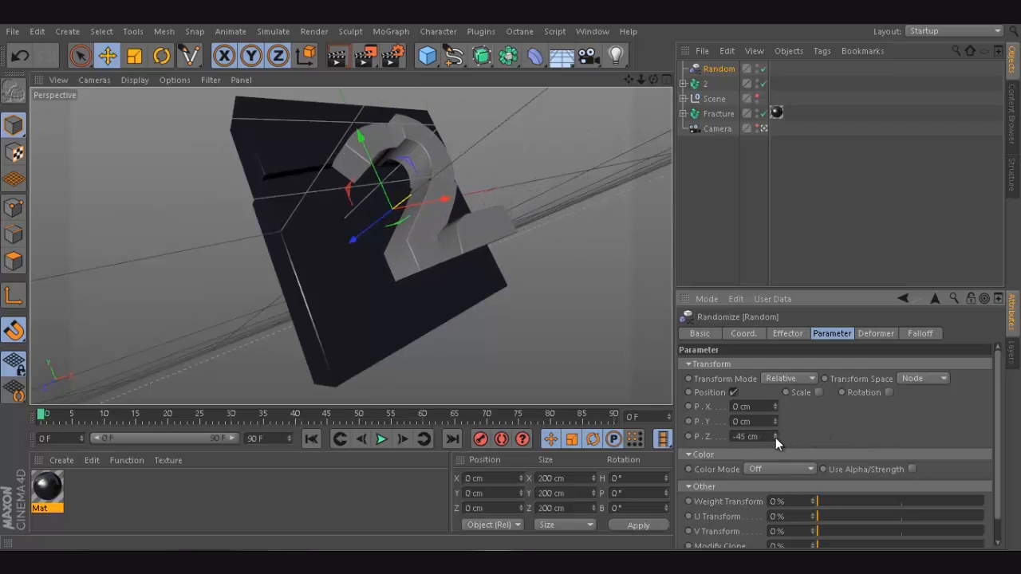
left_click_drag(746, 436, 746, 436)
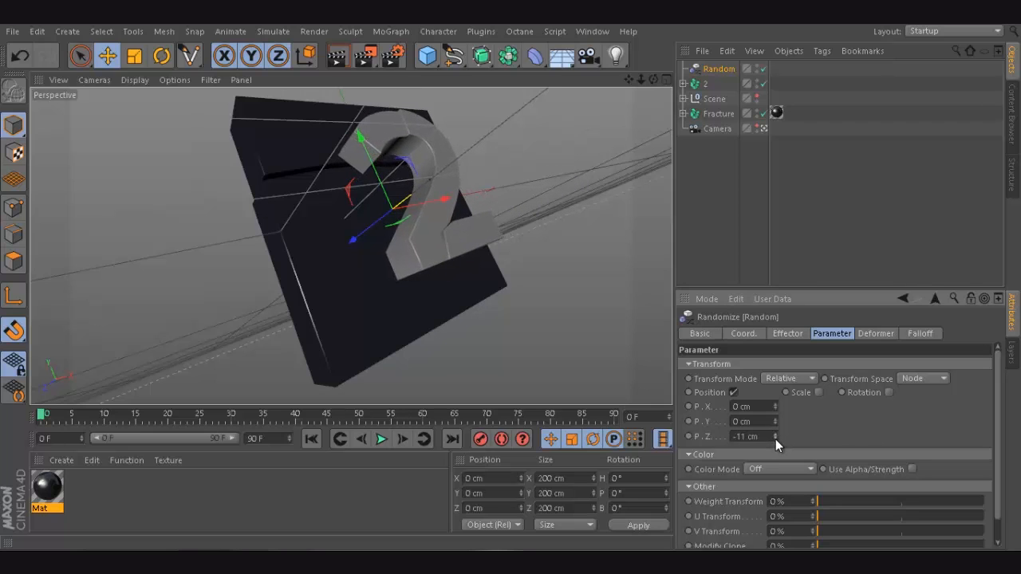
left_click_drag(746, 437, 777, 436)
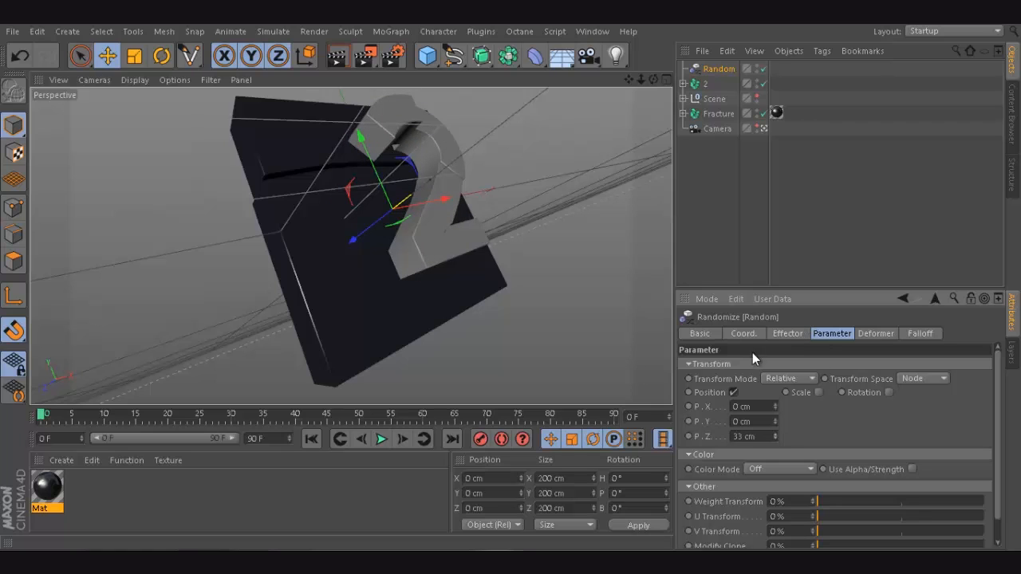
left_click(787, 333)
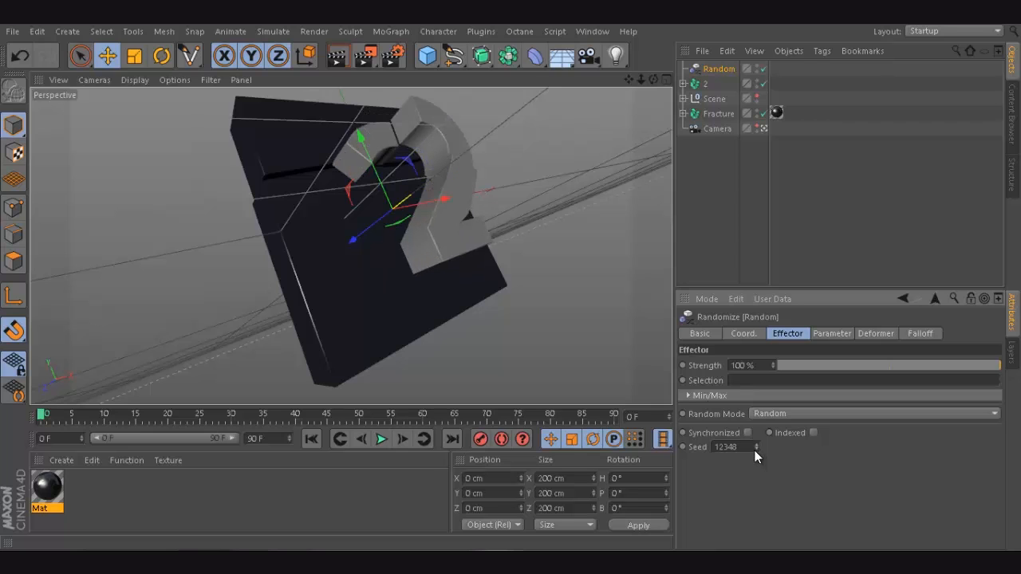
Raise the Random effector's seed to 12350 for a new shard arrangement
left_click(757, 448)
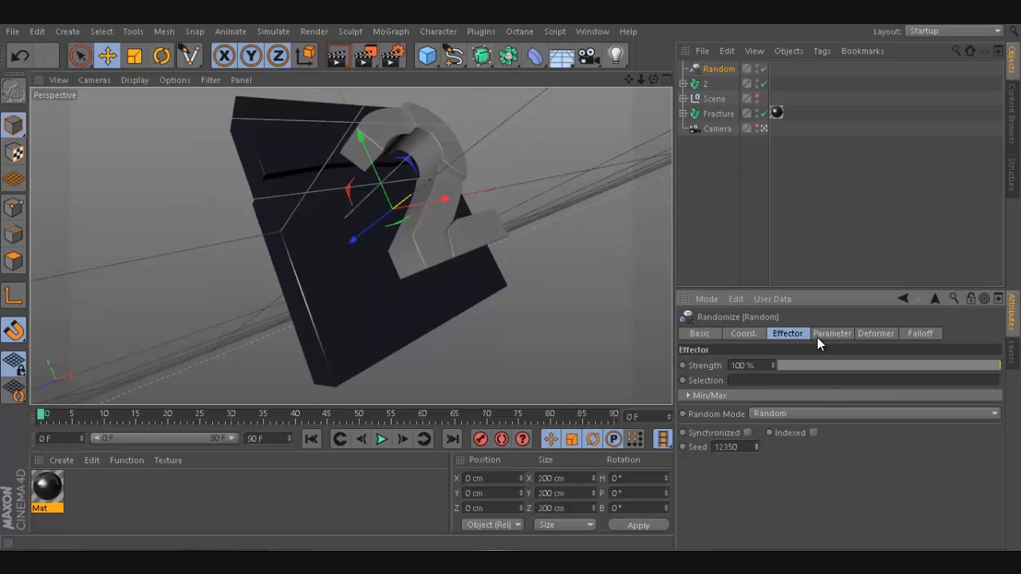
left_click(832, 333)
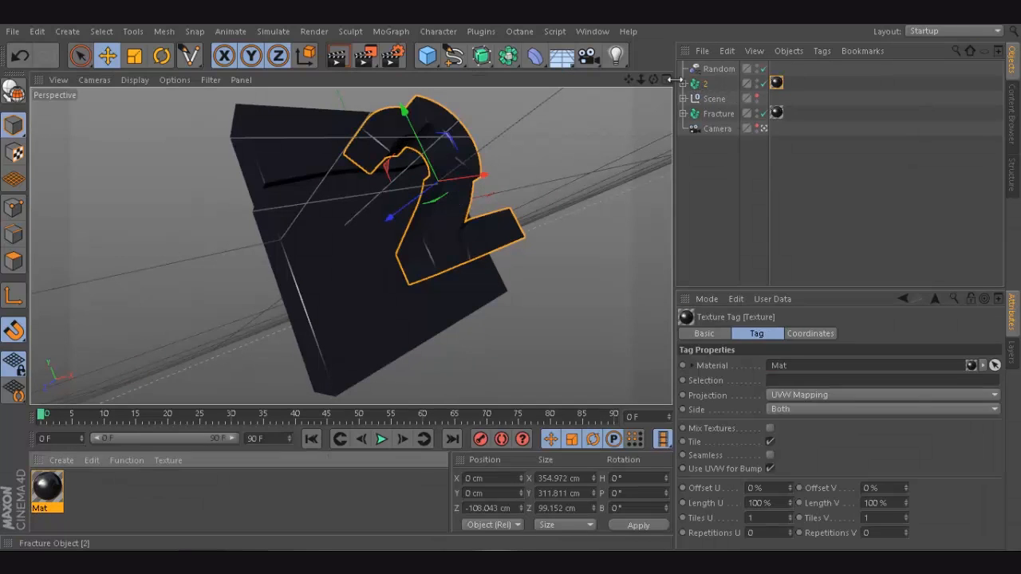
Render a preview of the dark Z-offset shards, then make the scene lights visible
left_click(684, 83)
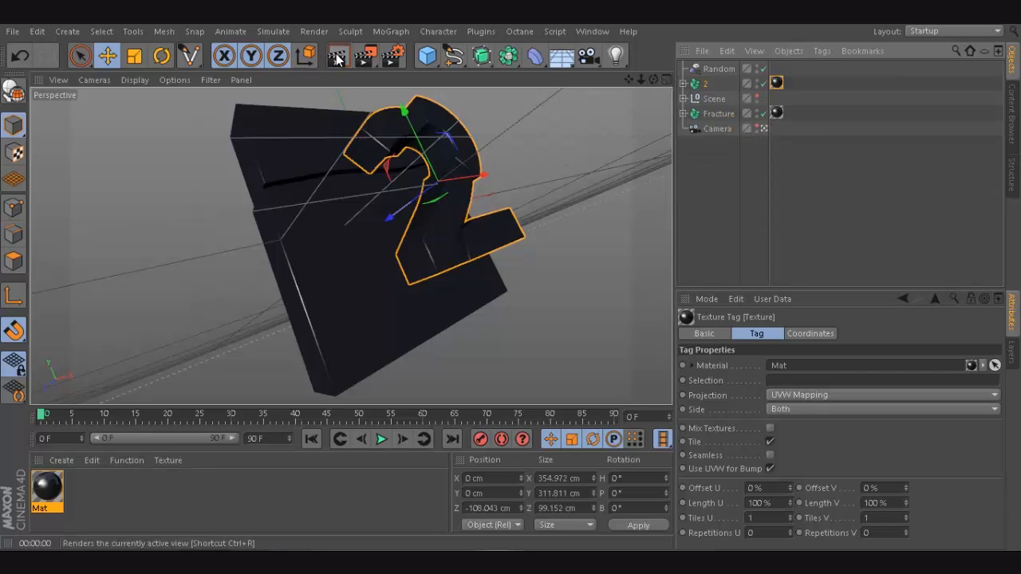
left_click(338, 55)
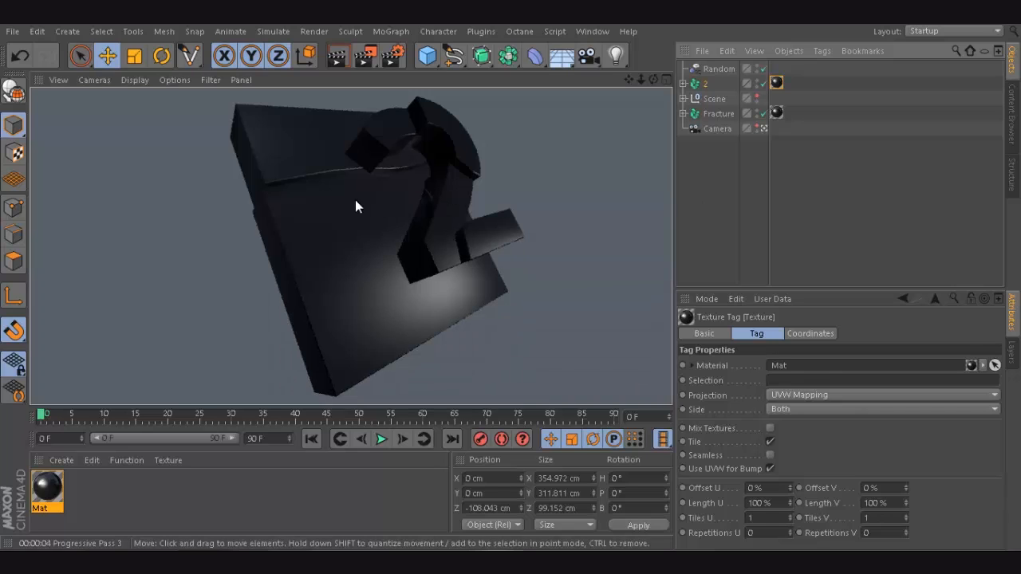
mouse_move(424, 145)
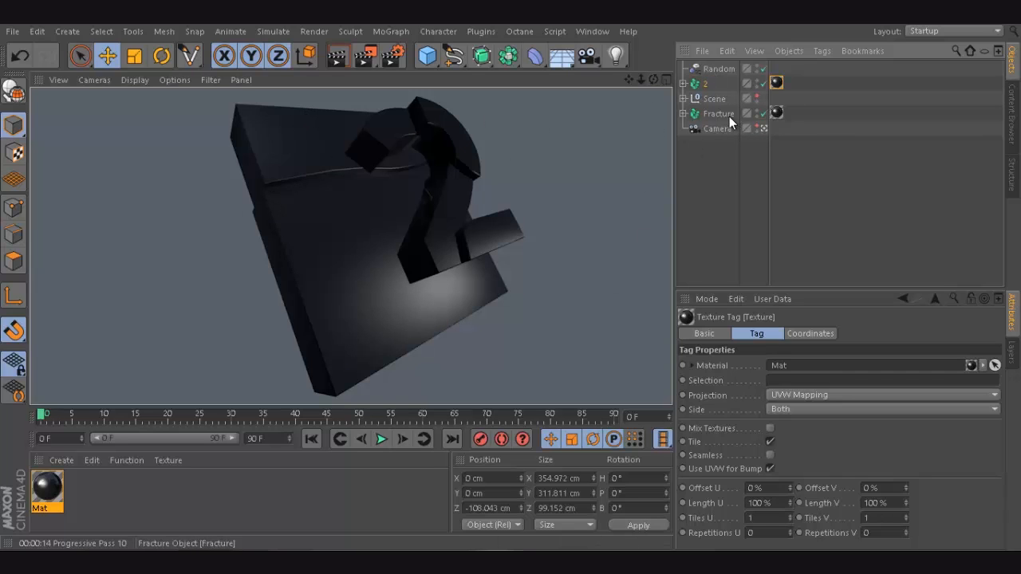
mouse_move(728, 123)
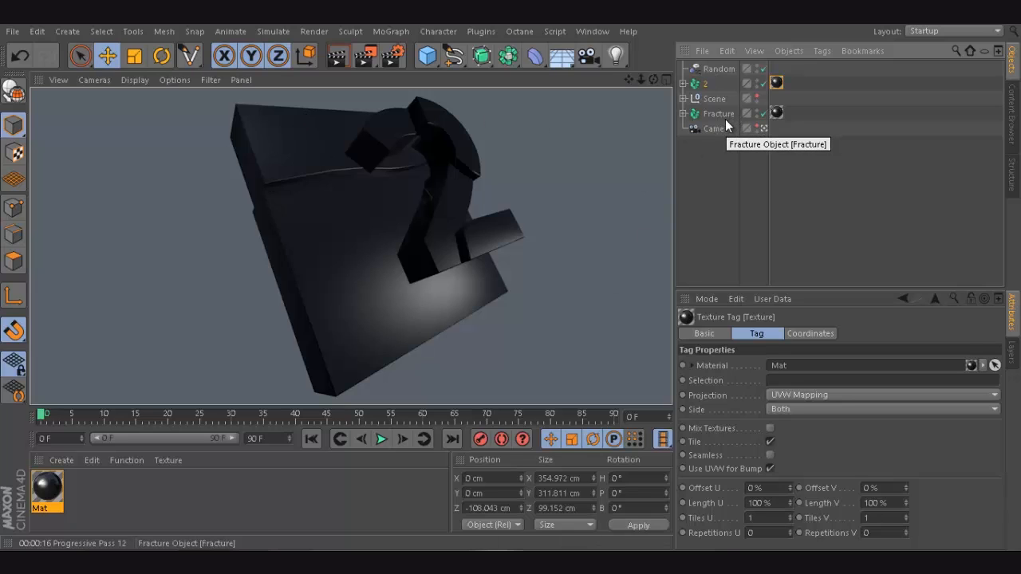
mouse_move(367, 190)
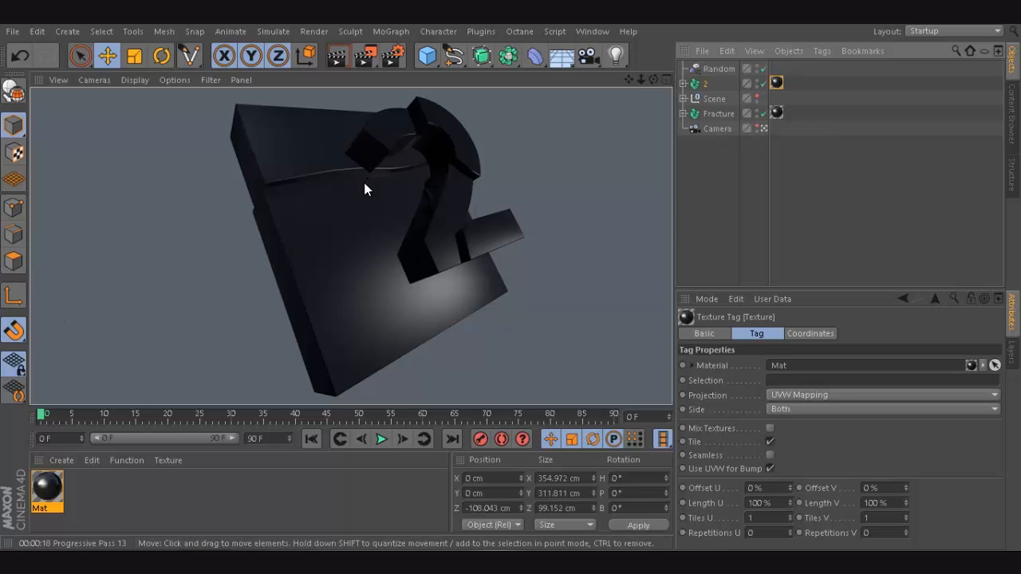
mouse_move(728, 122)
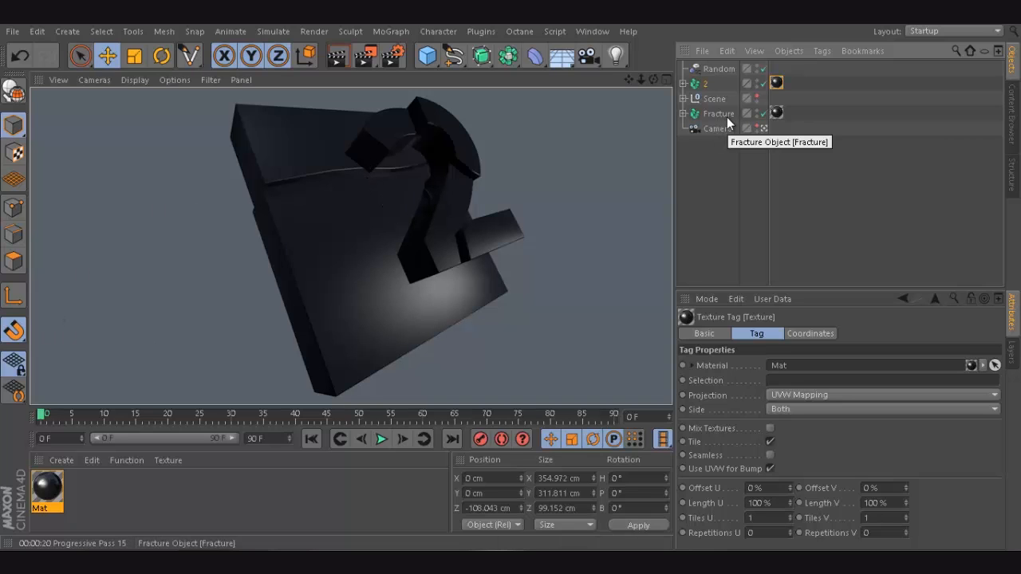
left_click(716, 99)
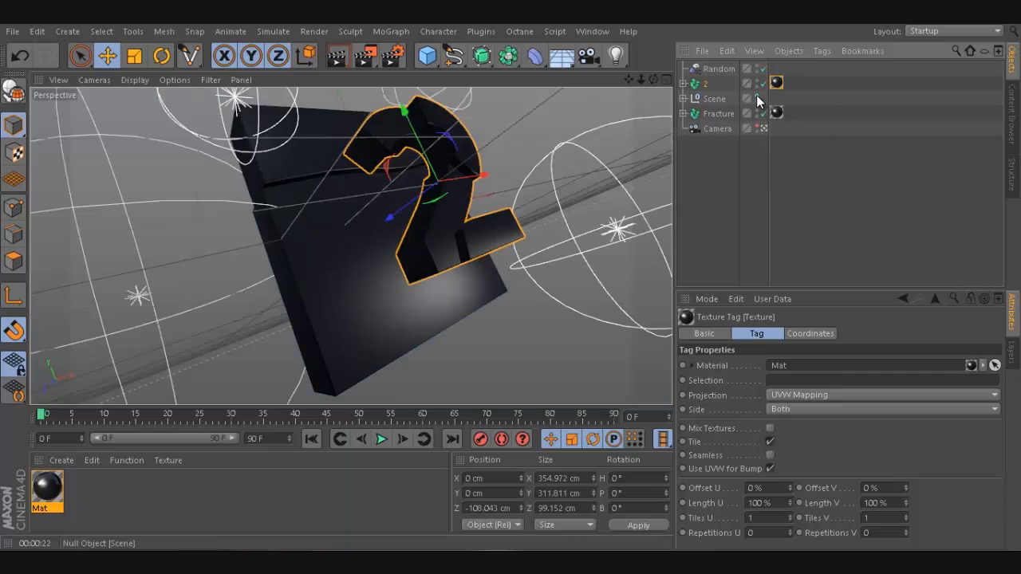